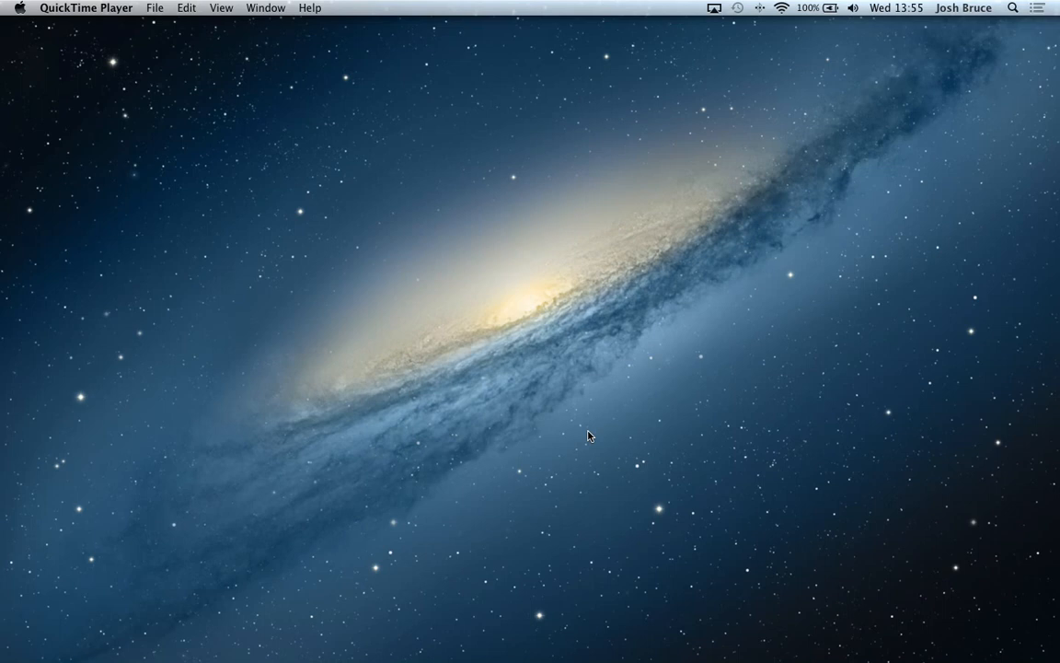
mouse_move(981, 659)
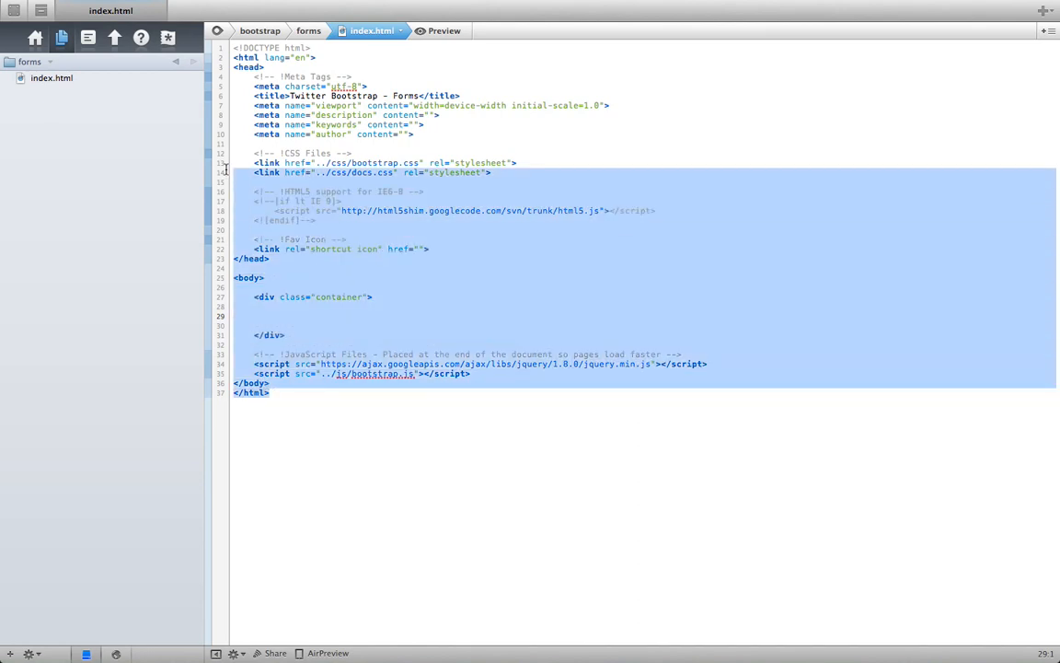
left_click(296, 424)
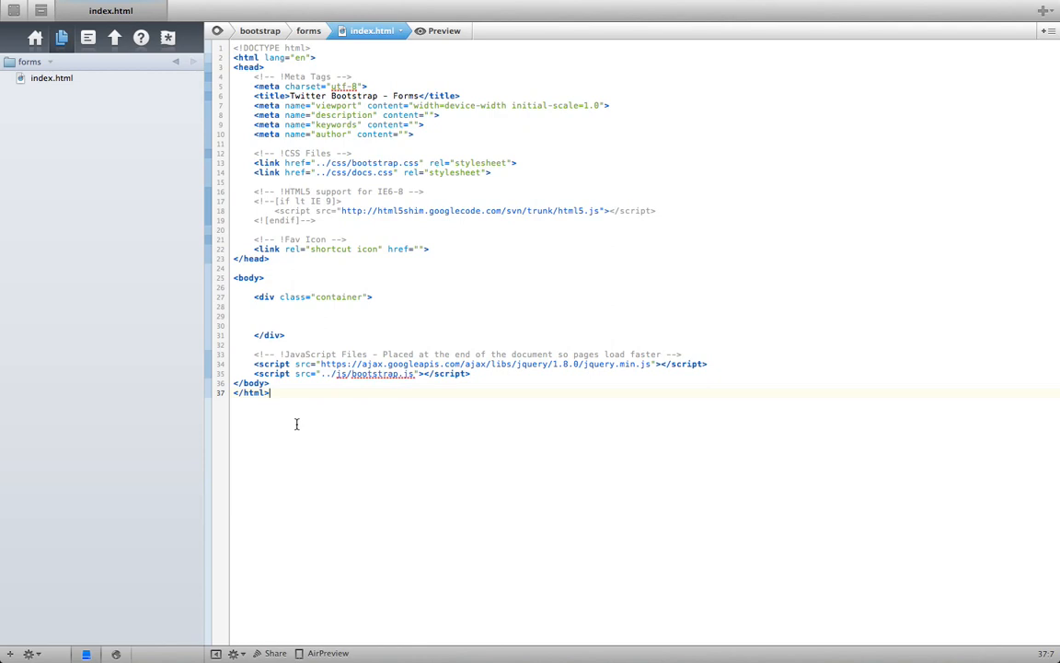
mouse_move(266, 412)
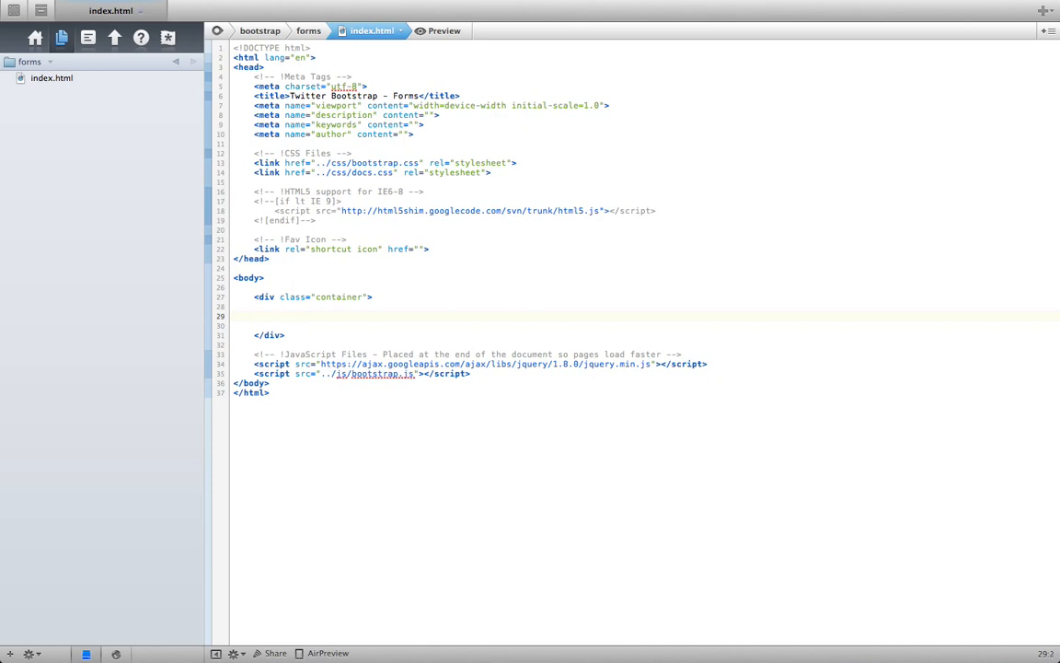
Type three <form class="well"></form> blocks into the container div using autocomplete.
type("<form")
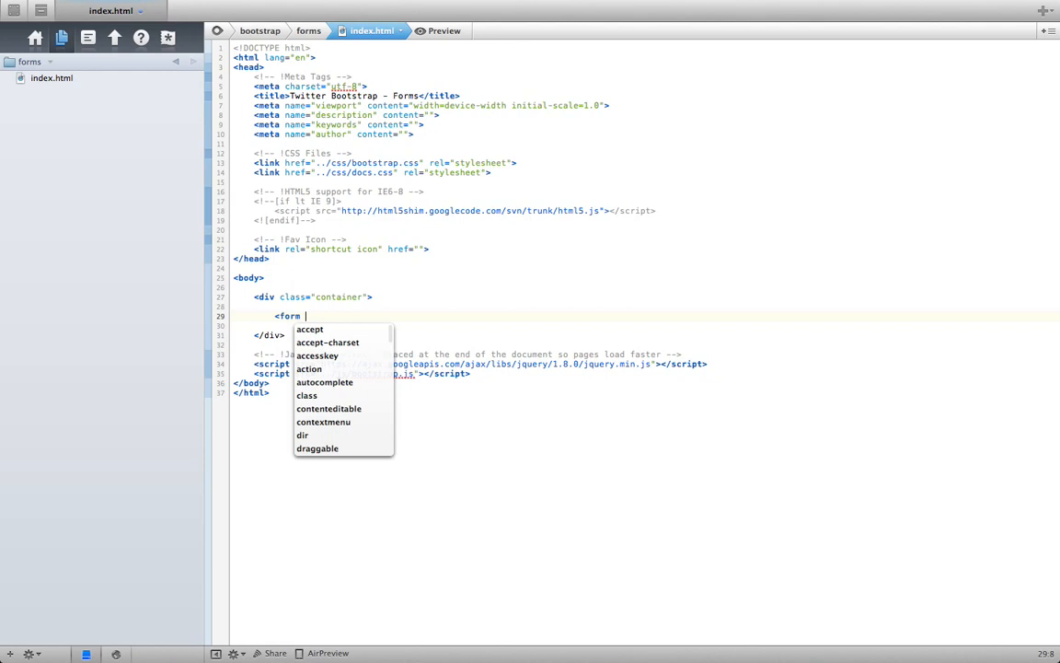
type("class=")
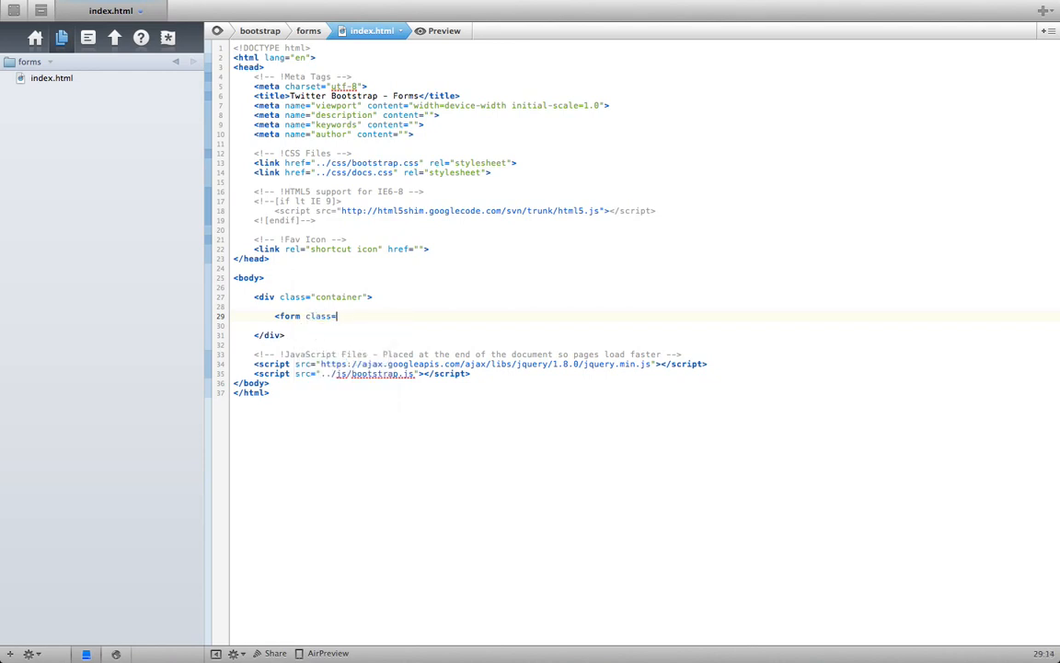
type("well\">")
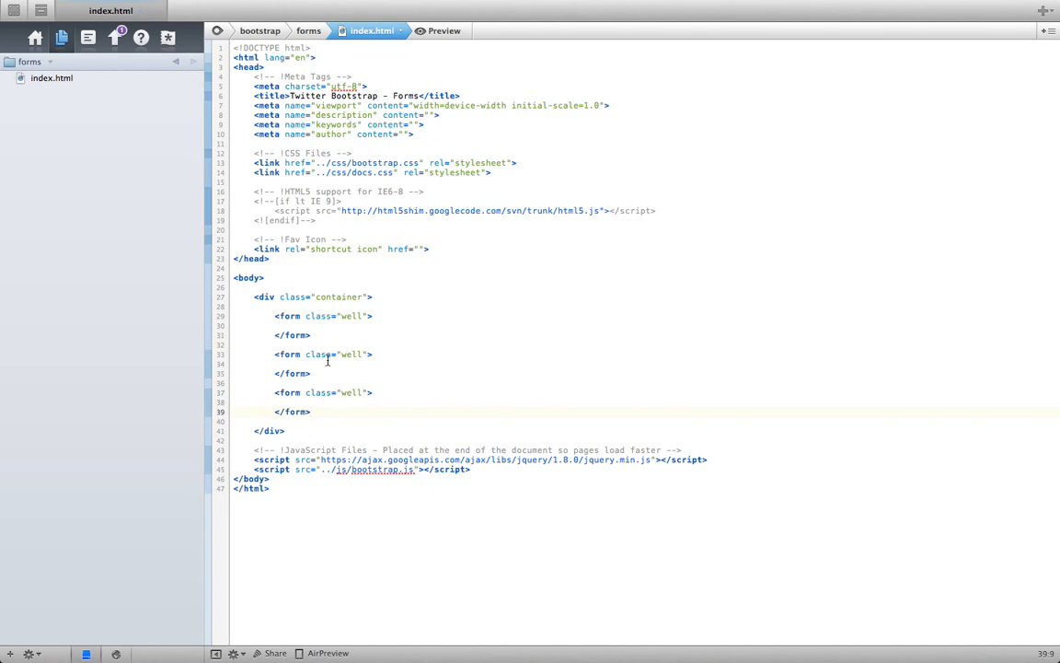
left_click(311, 411)
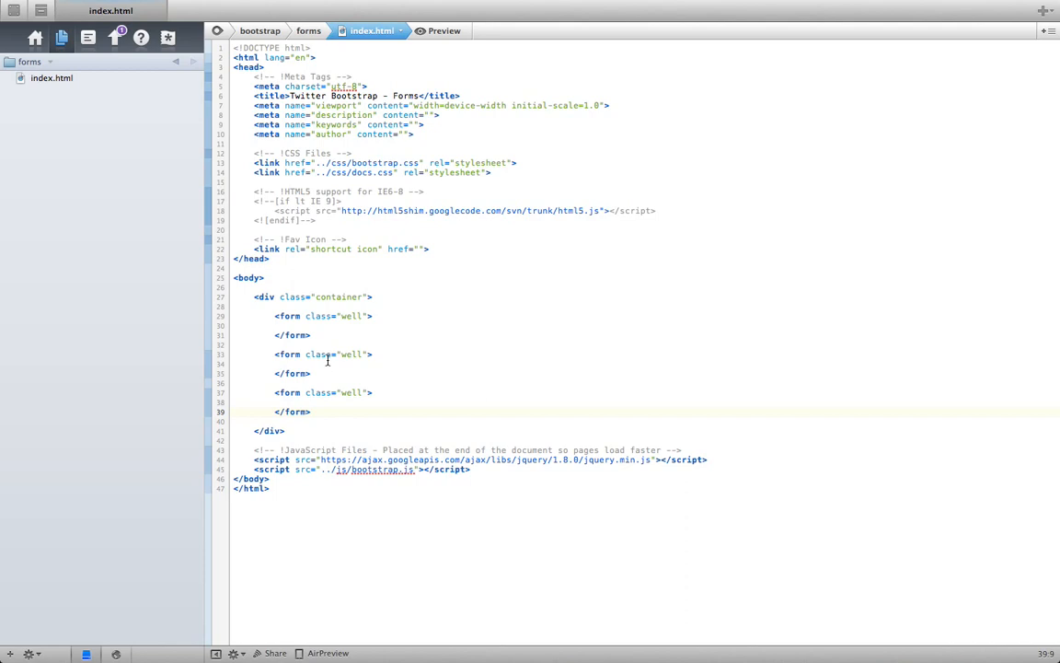
left_click(440, 31)
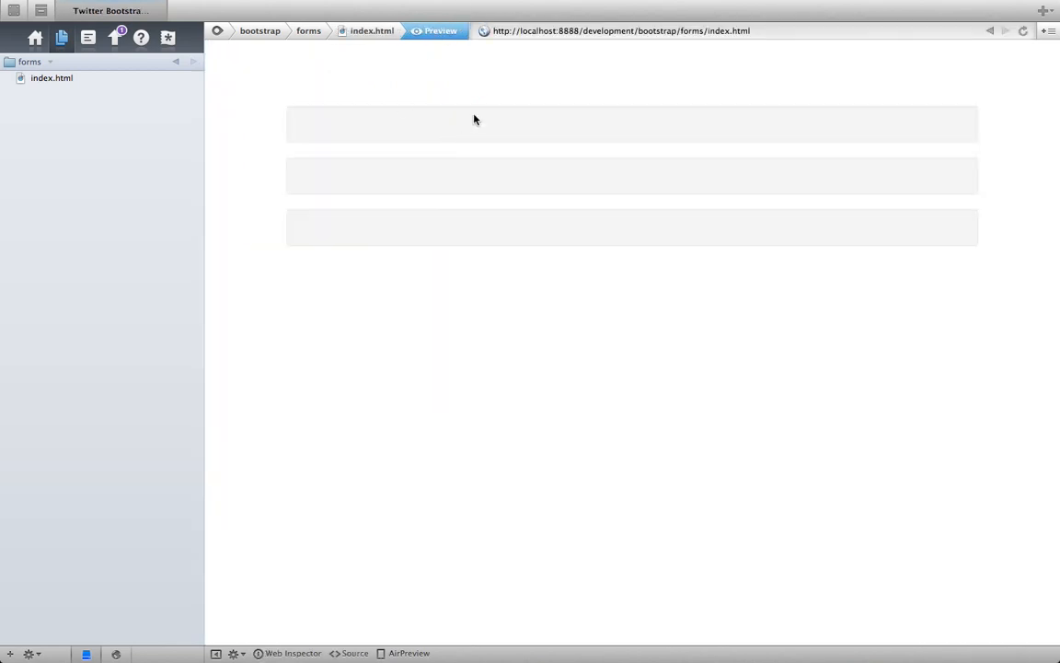
mouse_move(426, 159)
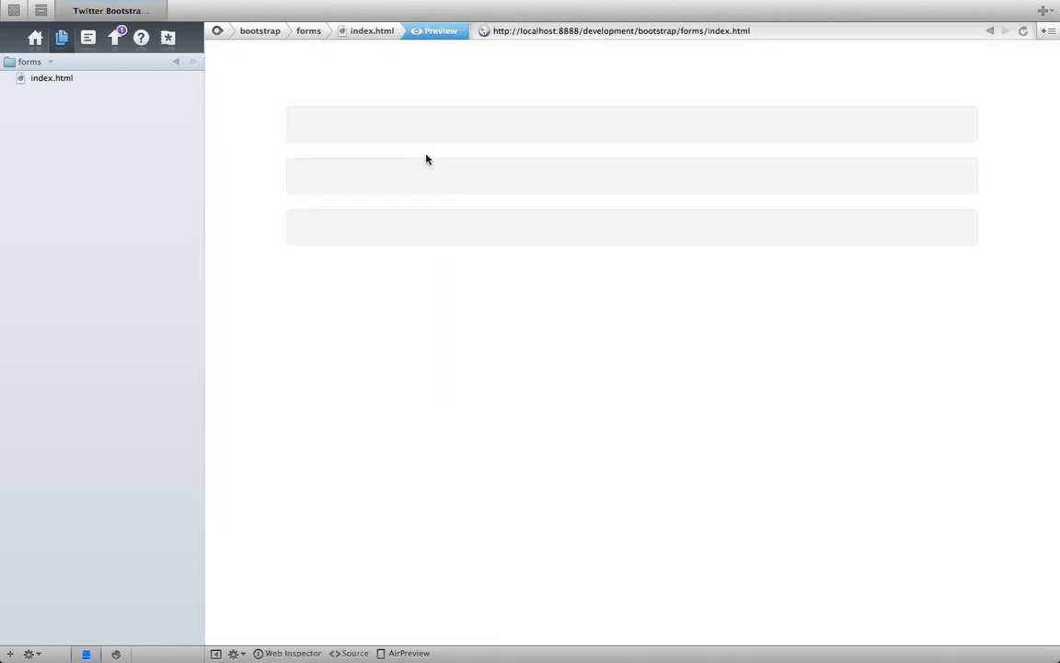
left_click(371, 31)
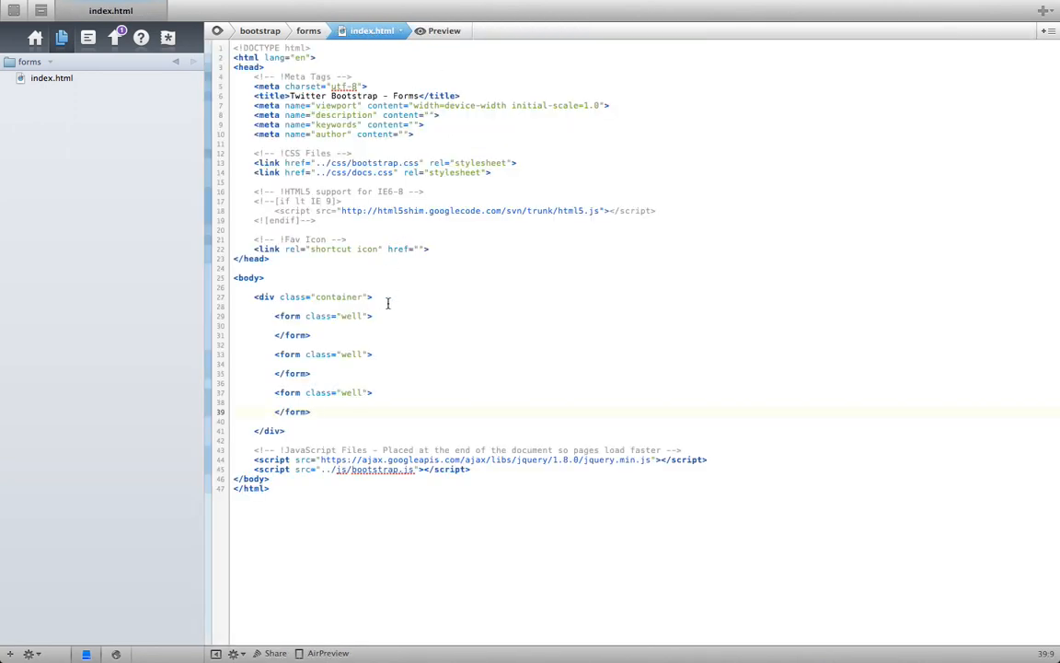
Give the first well form a legend reading 'Vertical Form (Default)' and move to its line end.
left_click(360, 316)
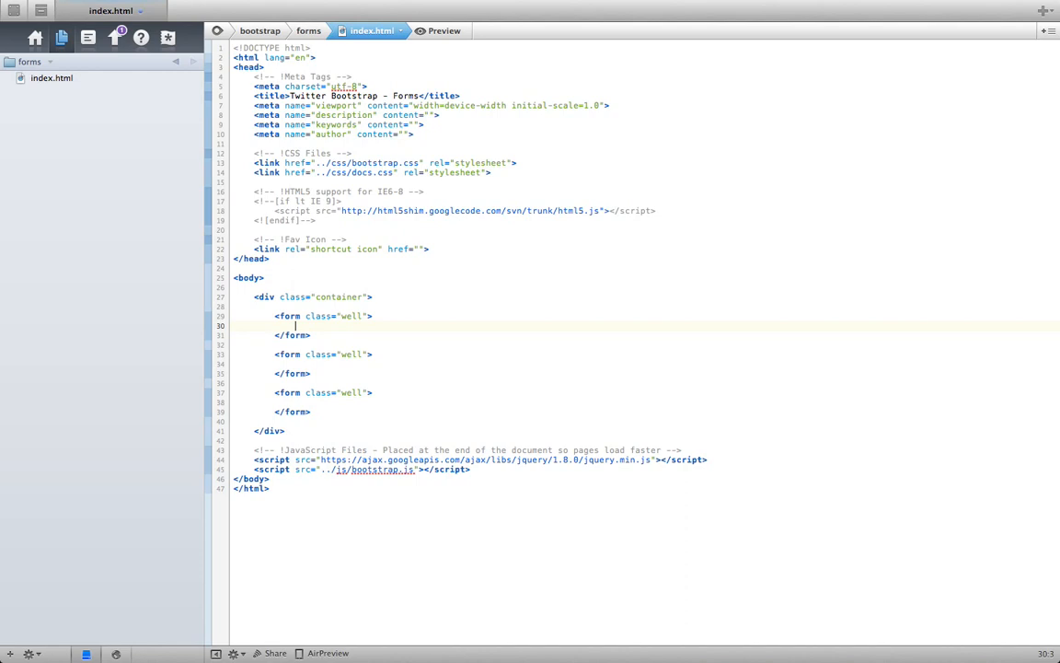
type("<legend>")
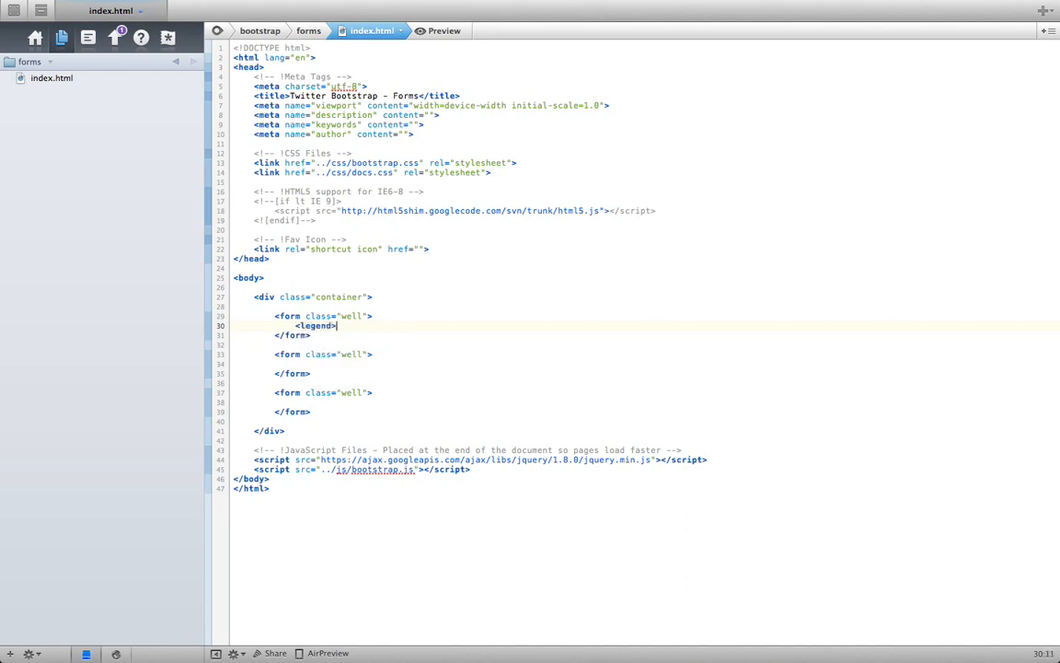
type("</legend>")
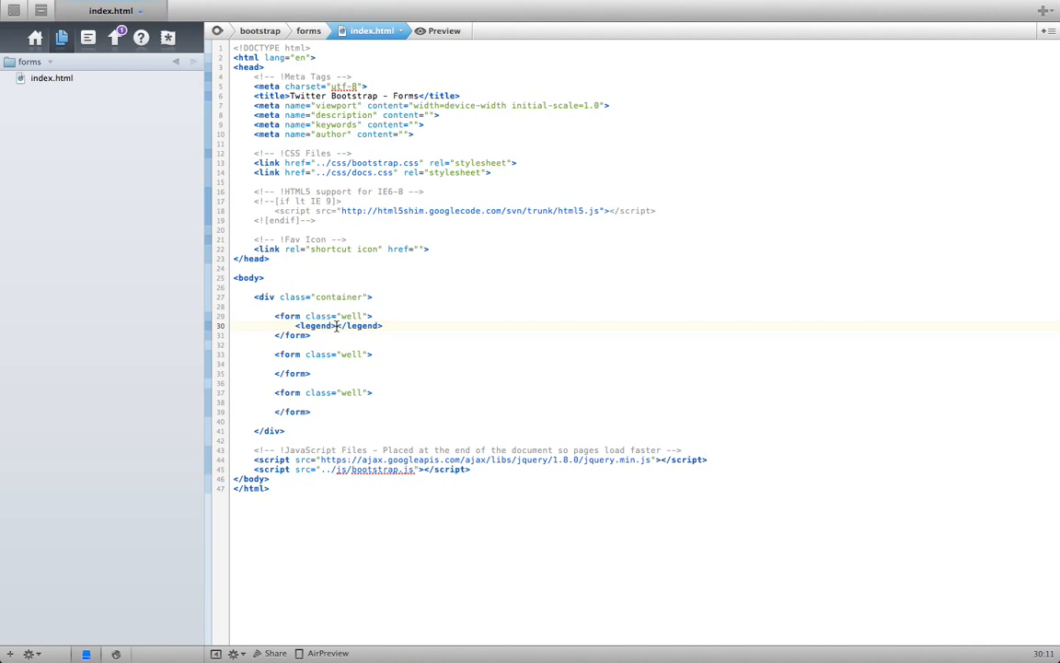
type("Vertical Form (Default")
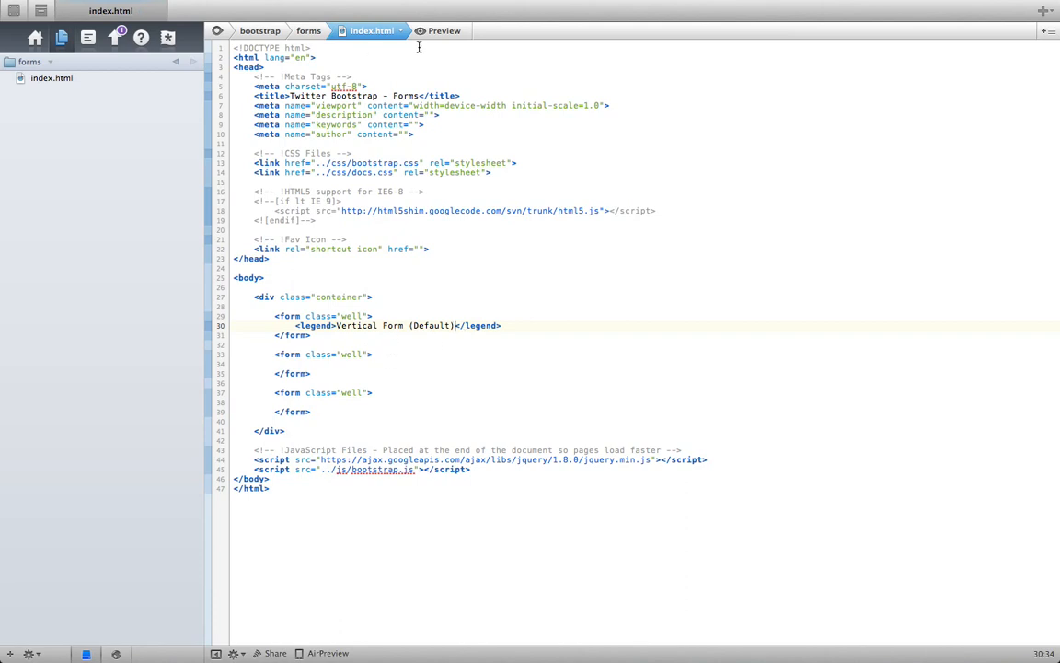
left_click(458, 325)
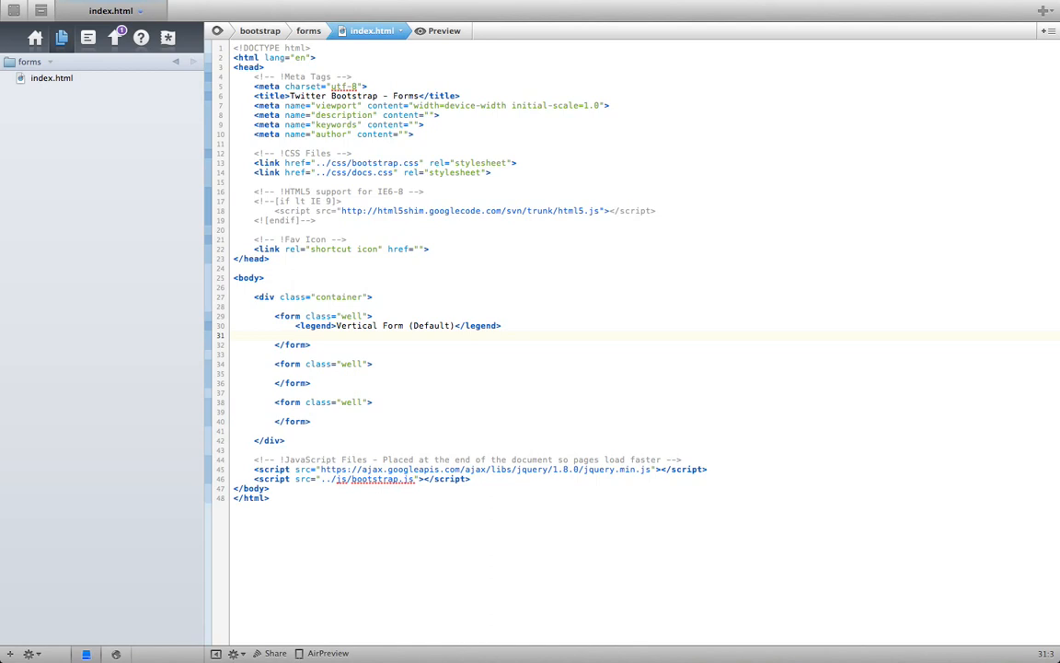
Add a Username label and a text input with class span3 to the first form.
type("<label></label>")
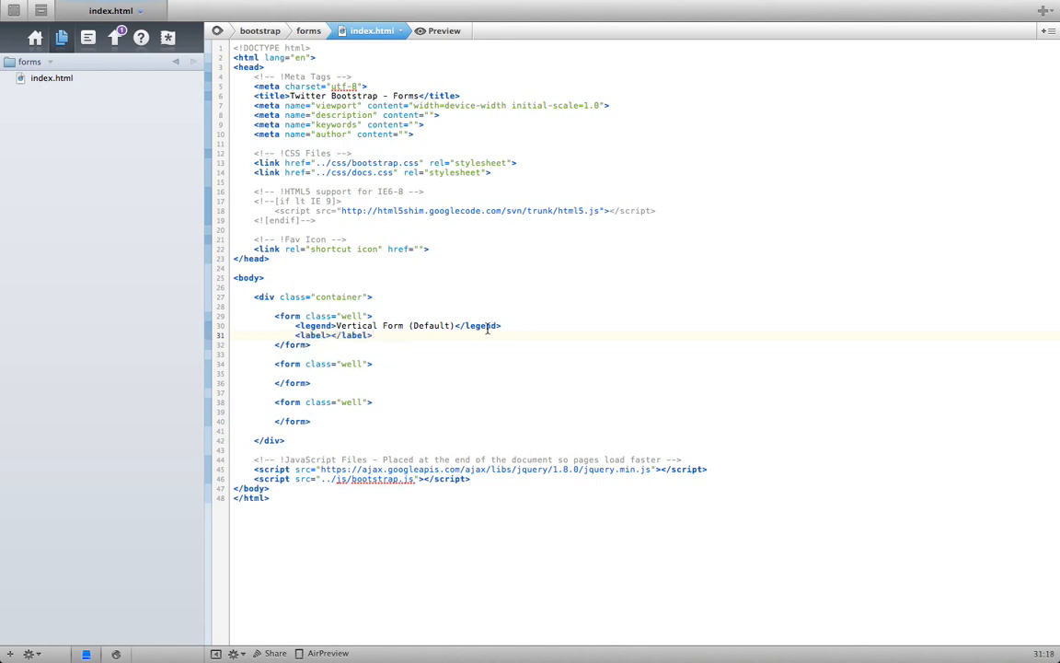
type("Us")
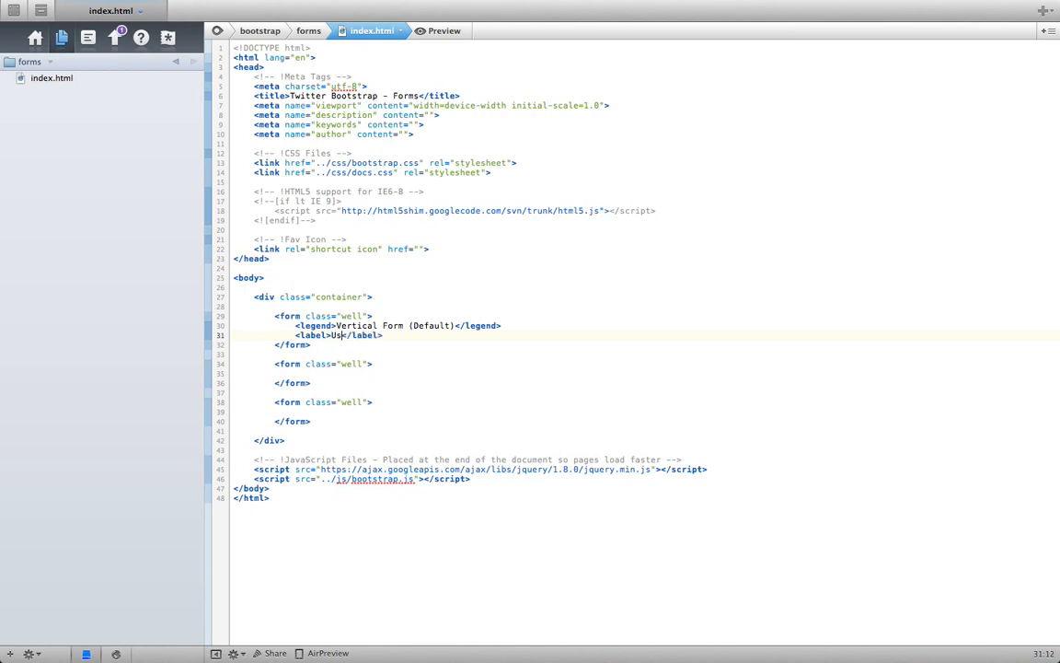
type("ername")
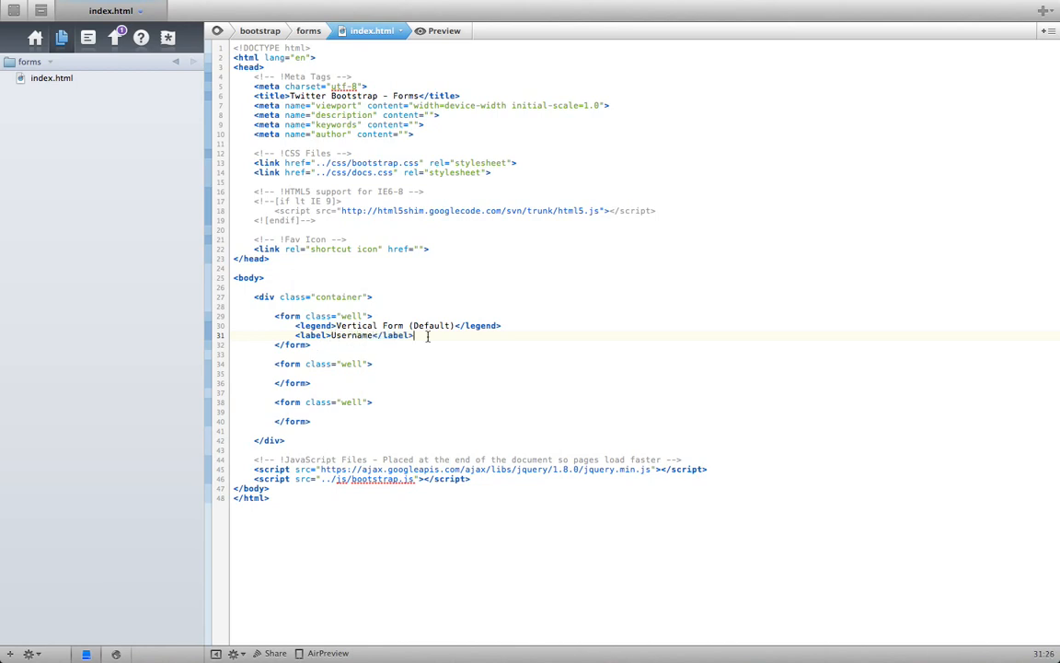
type("<inp")
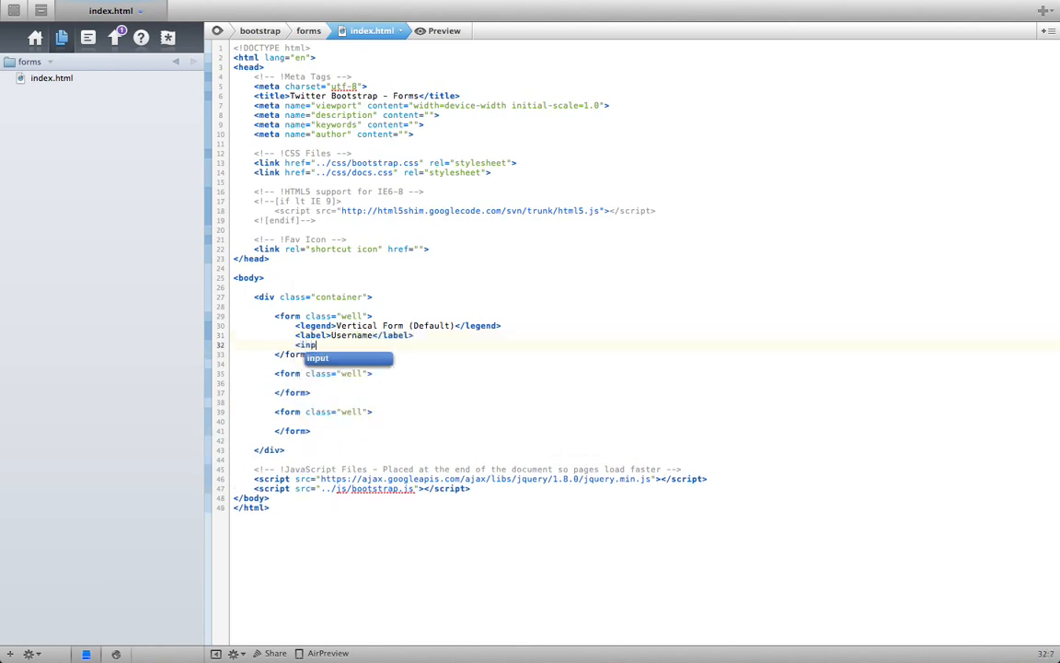
type("type=\"text")
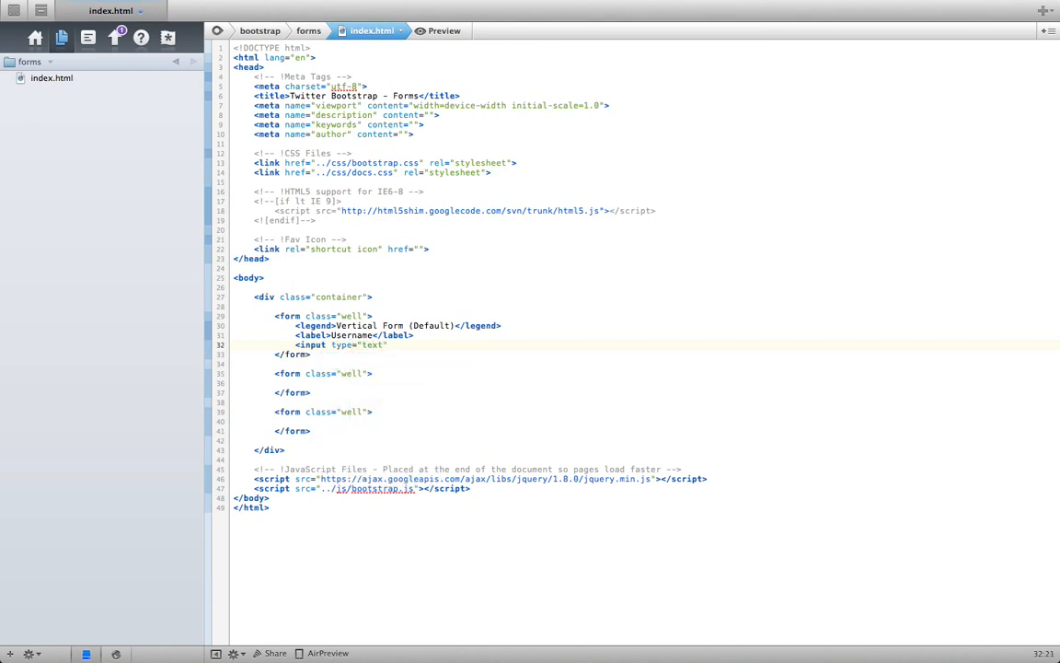
type("class=\"sp")
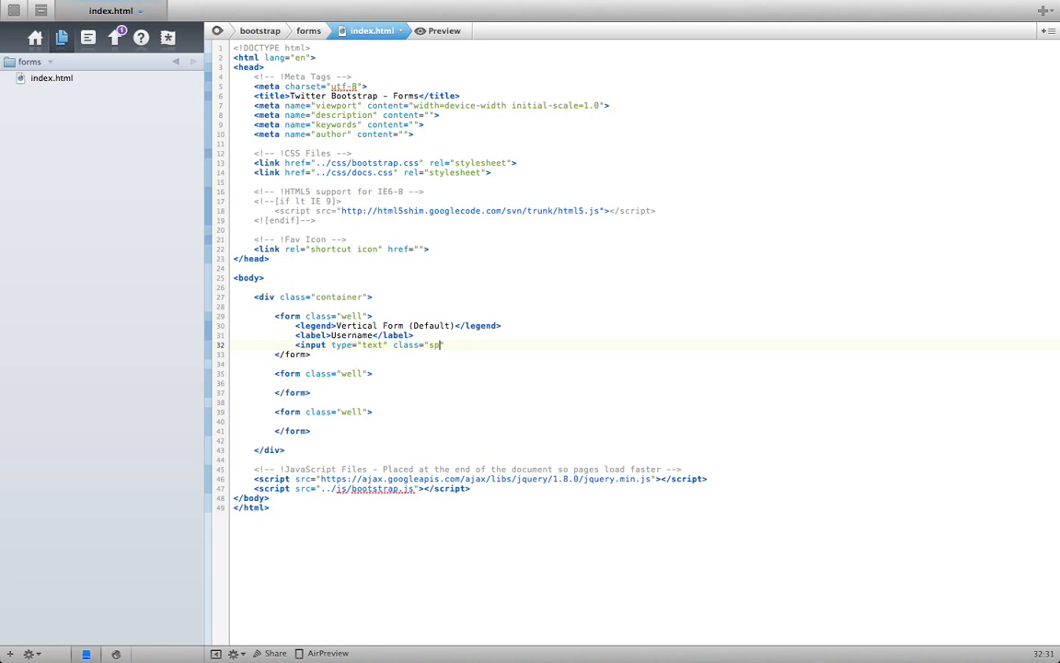
type("an3\"")
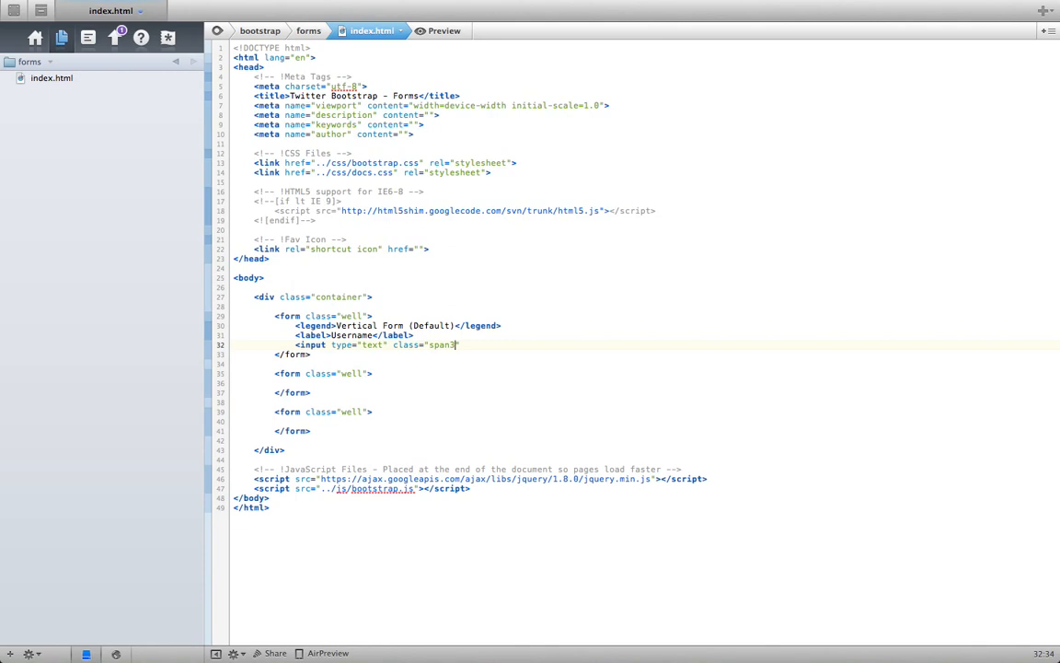
key("Backspace")
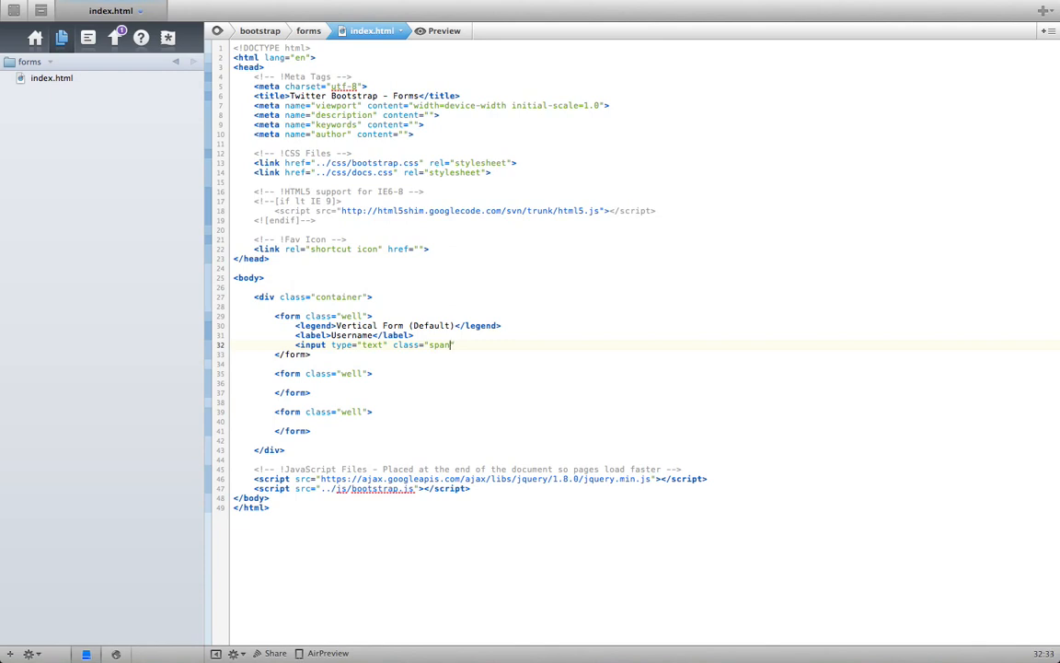
type("12")
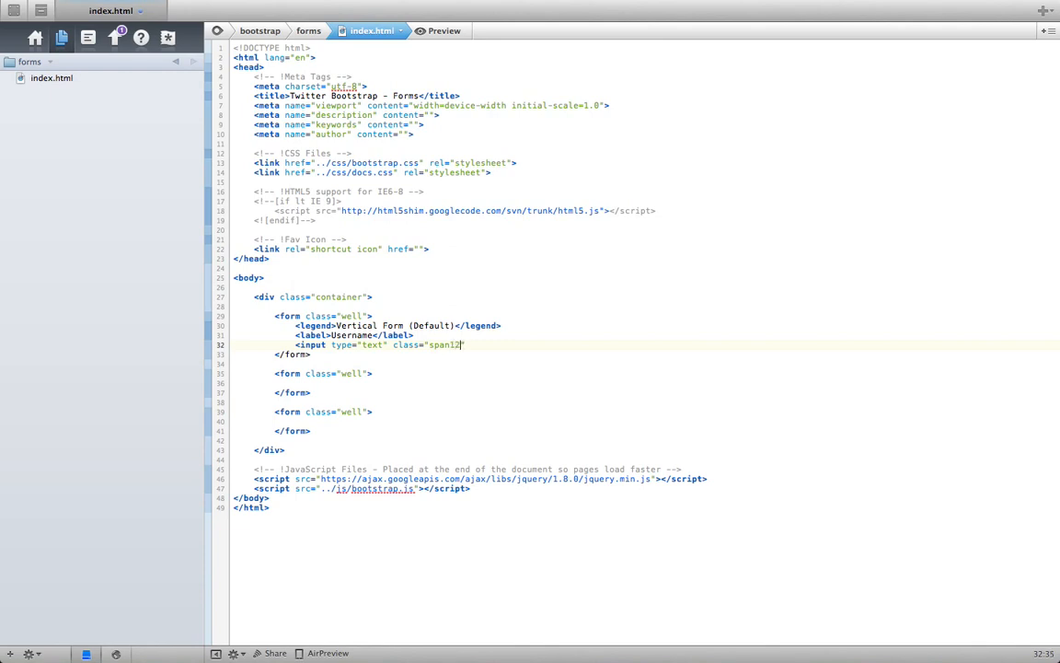
key("BackSpace")
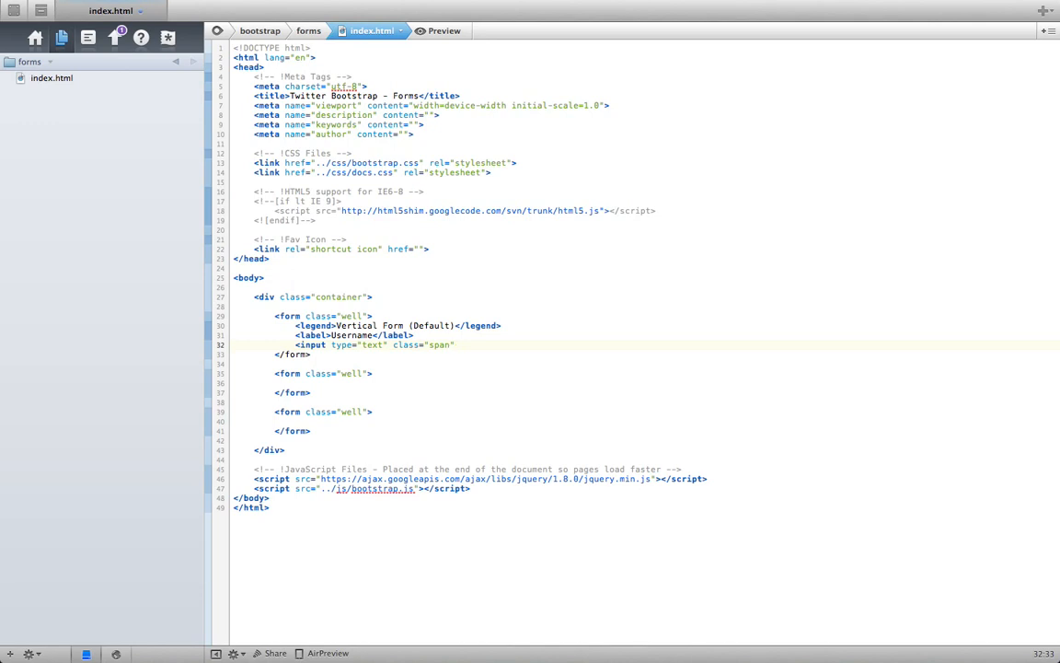
type("3")
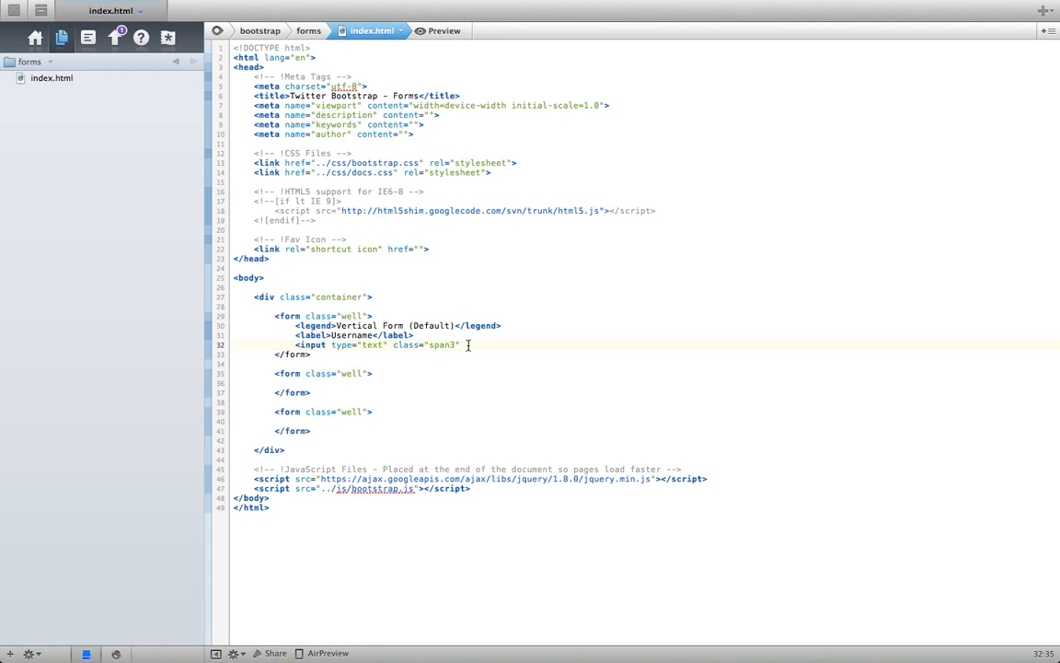
type(">")
type("<lbale")
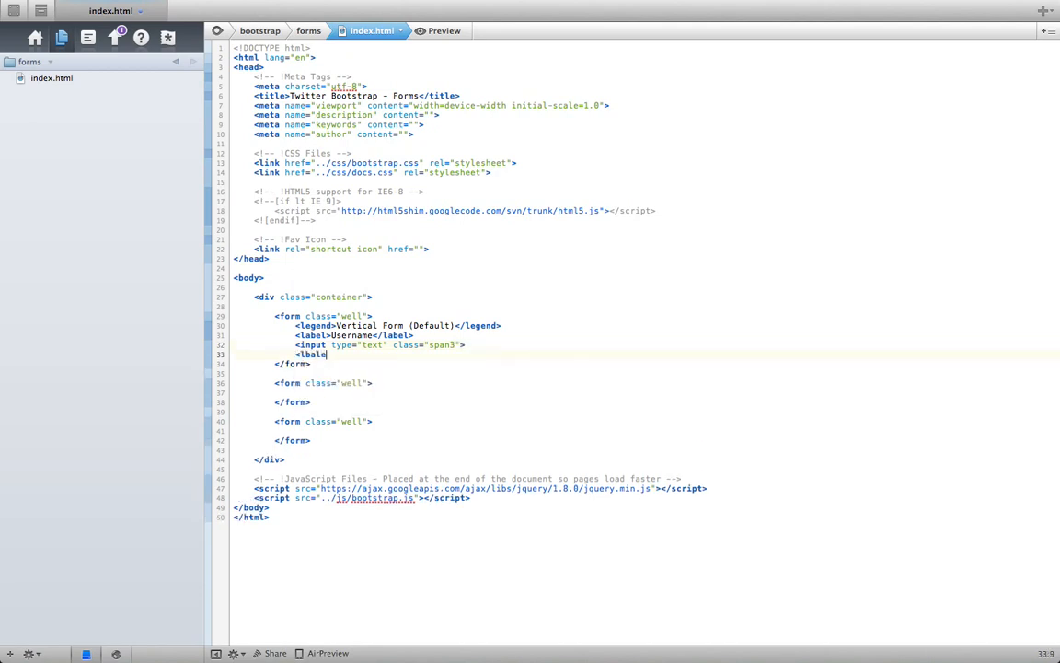
Add a Password label, a span3 password input and an empty paragraph.
type("label>")
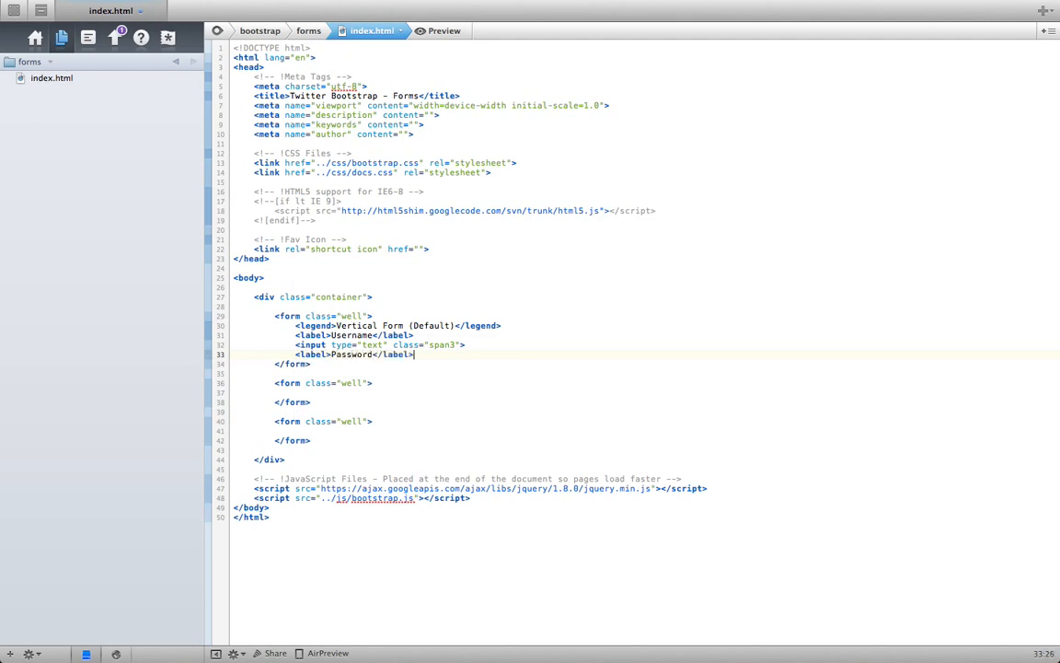
type("<input")
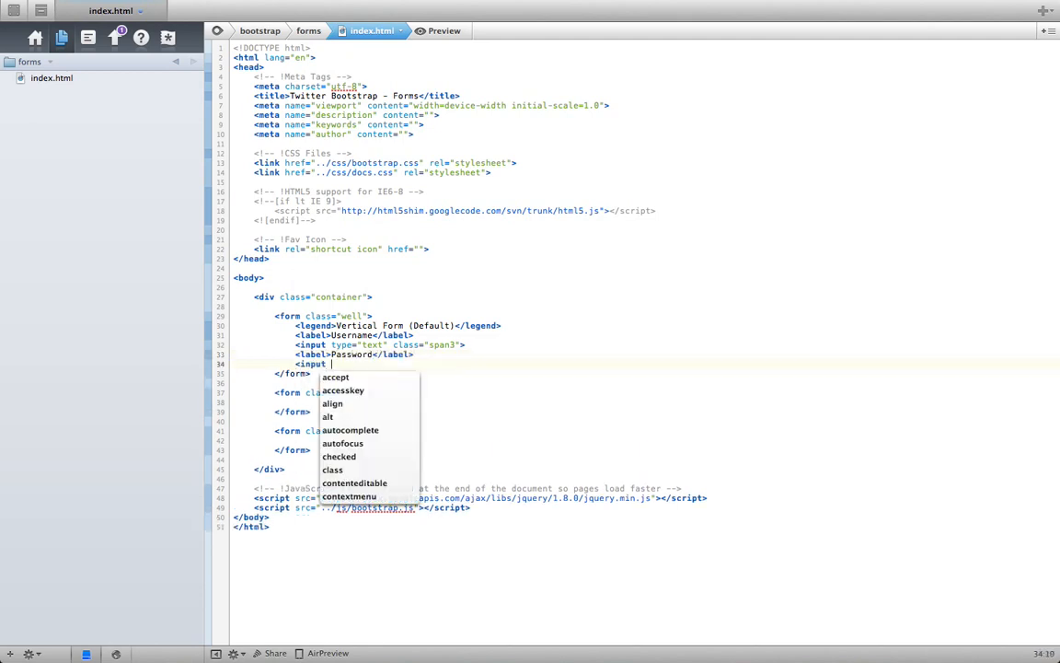
type("type=\"")
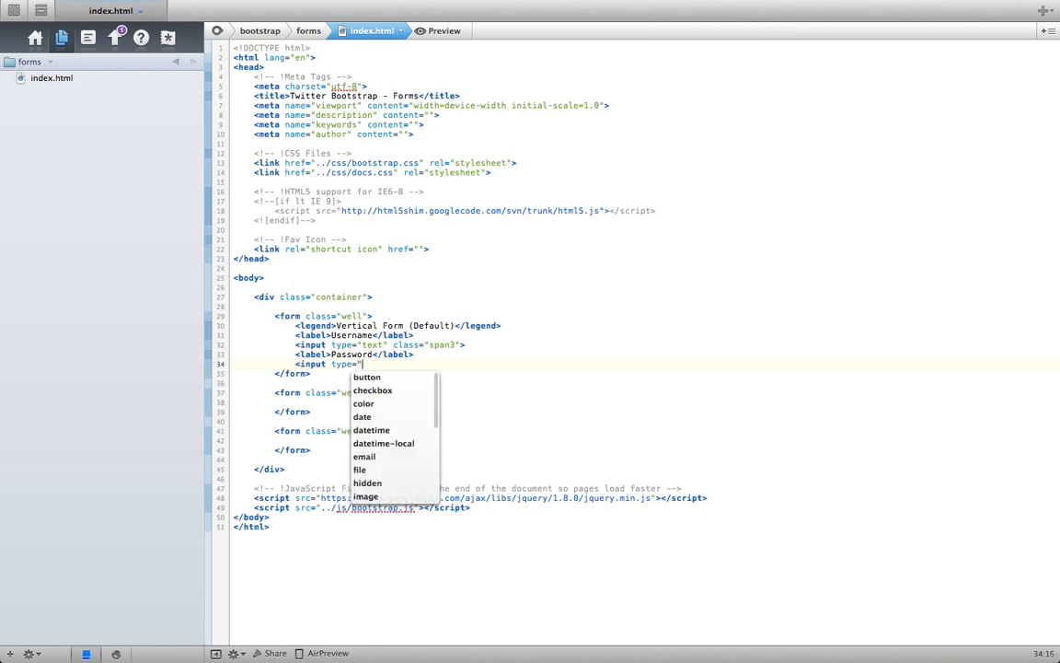
type("password\" clas")
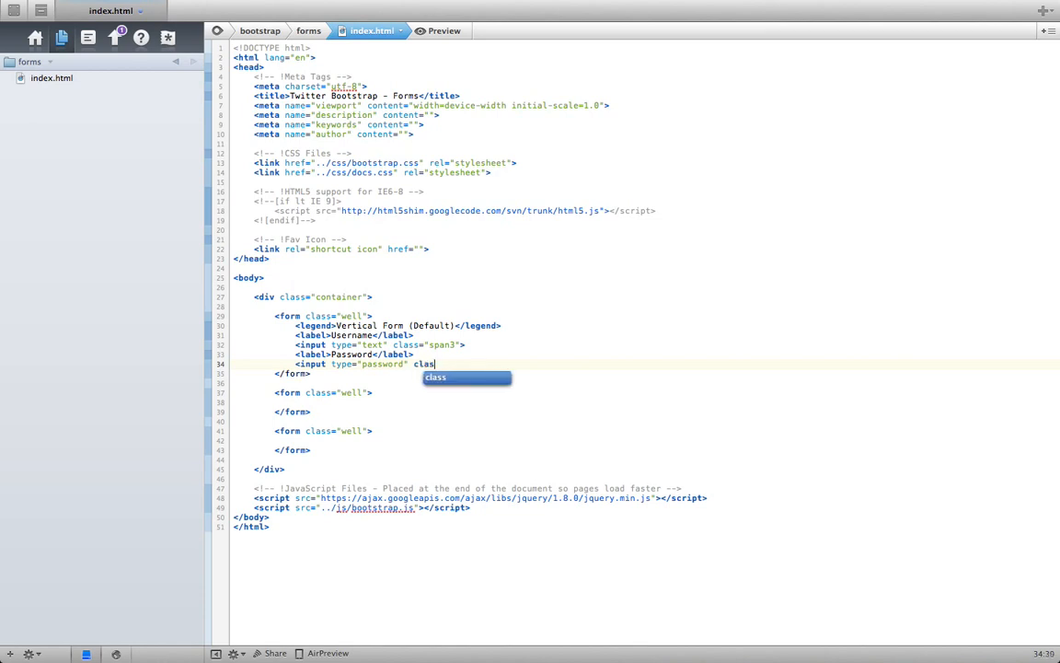
type("=\"s\"")
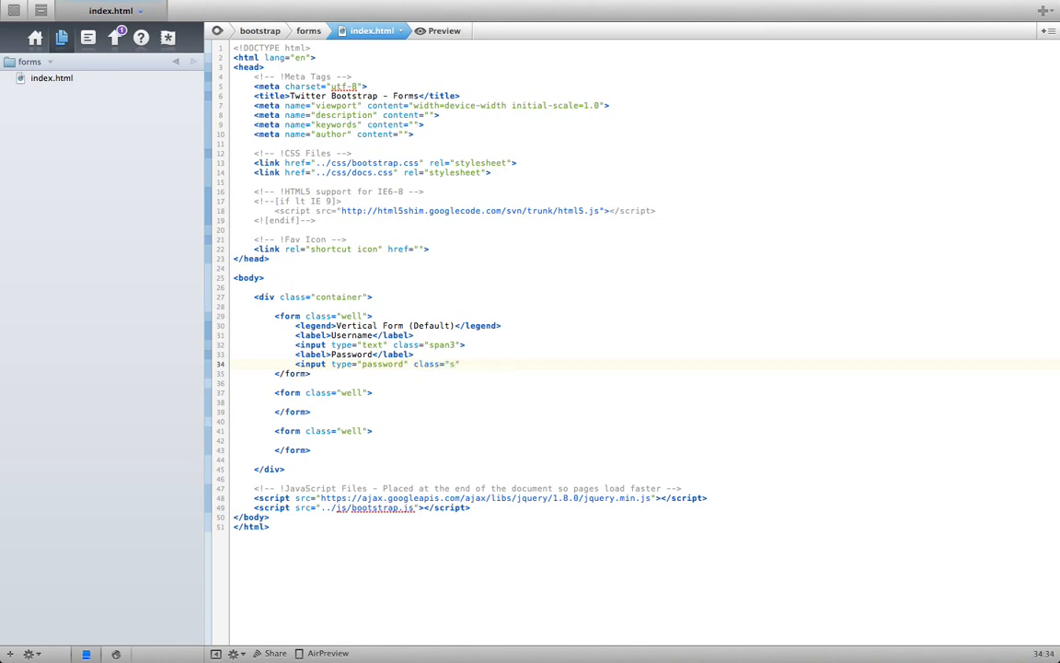
type("pan3\">")
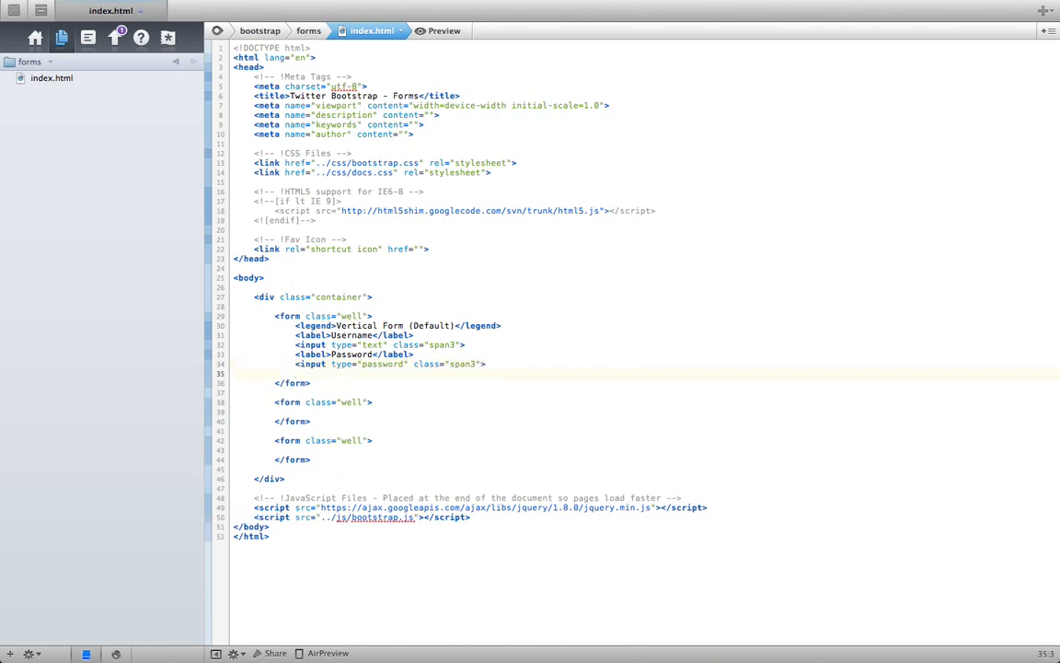
type("<p></p>")
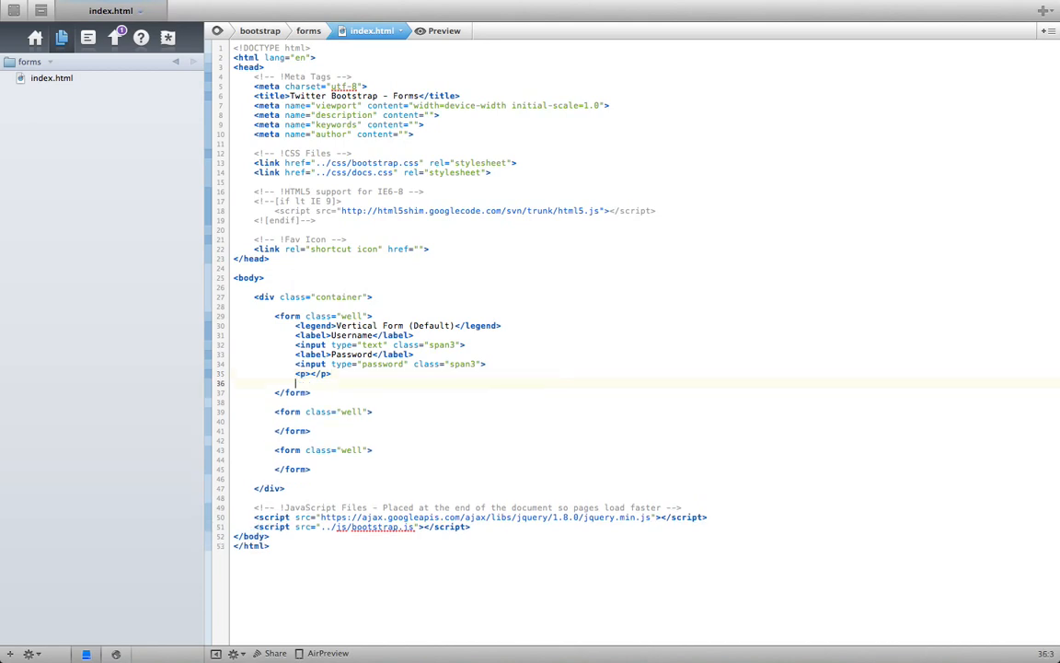
Add a btn btn-primary Login button and a btn Clear button below it.
type("<butto")
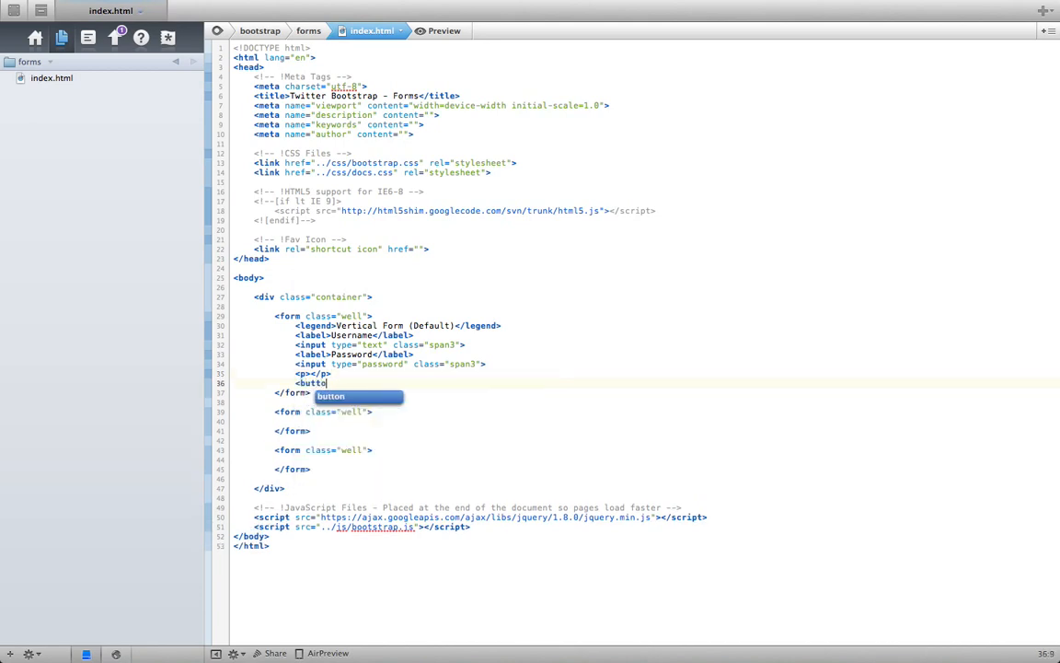
type("class=\"\"")
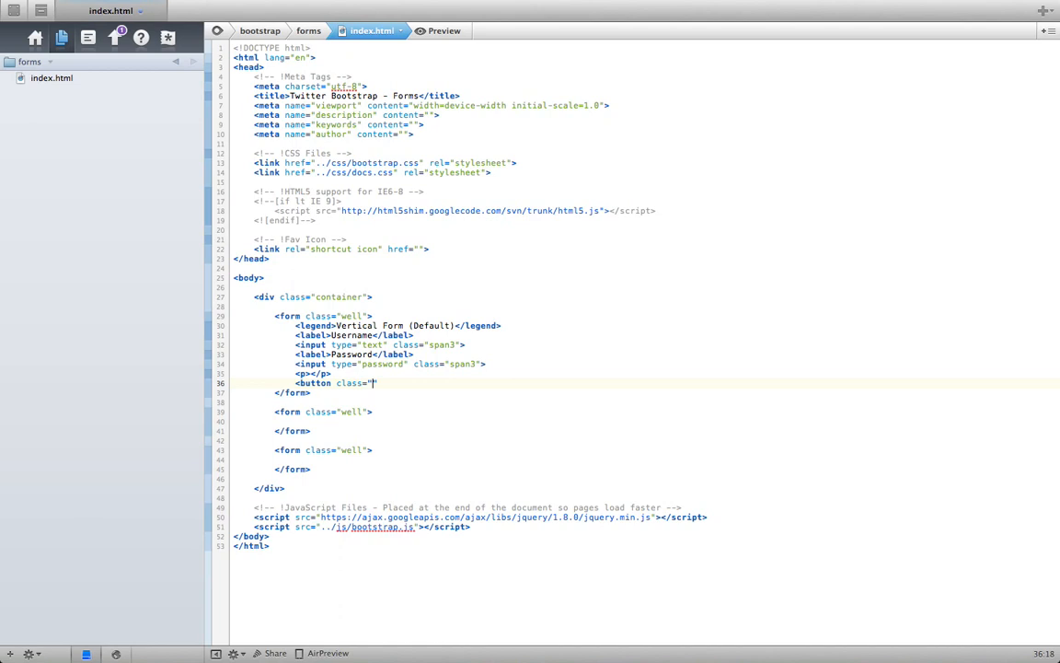
type("btn btn-p")
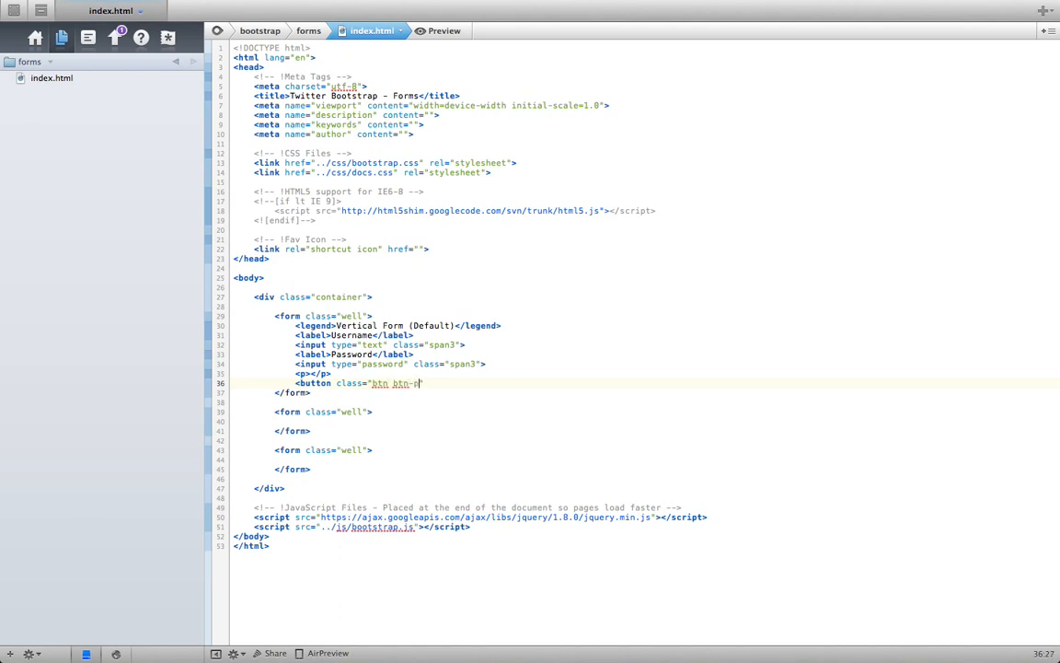
type("rimary")
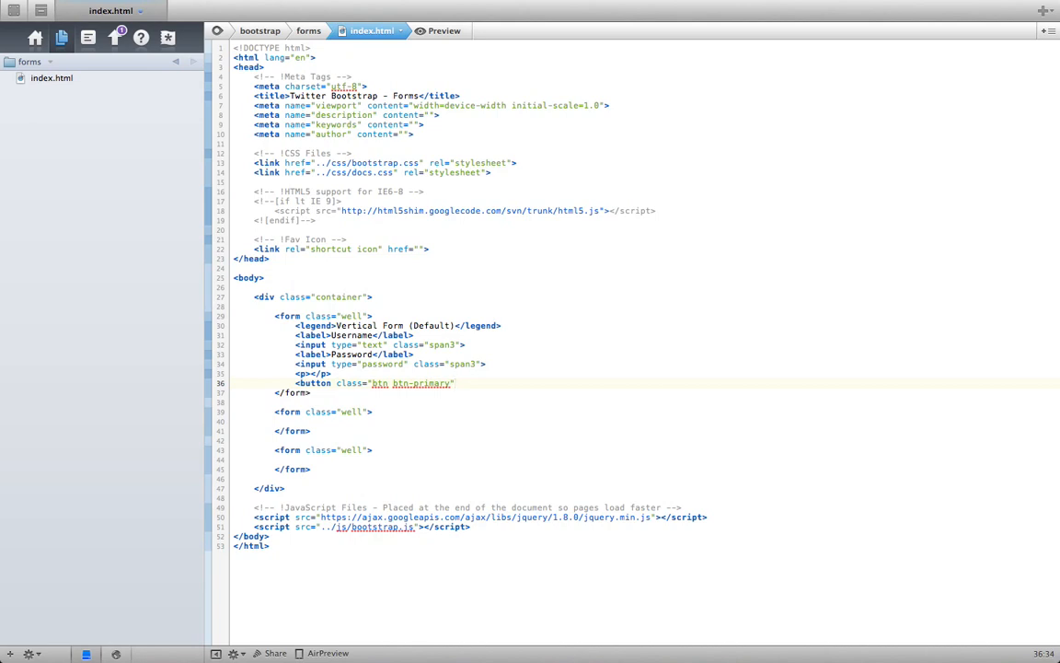
type(">S")
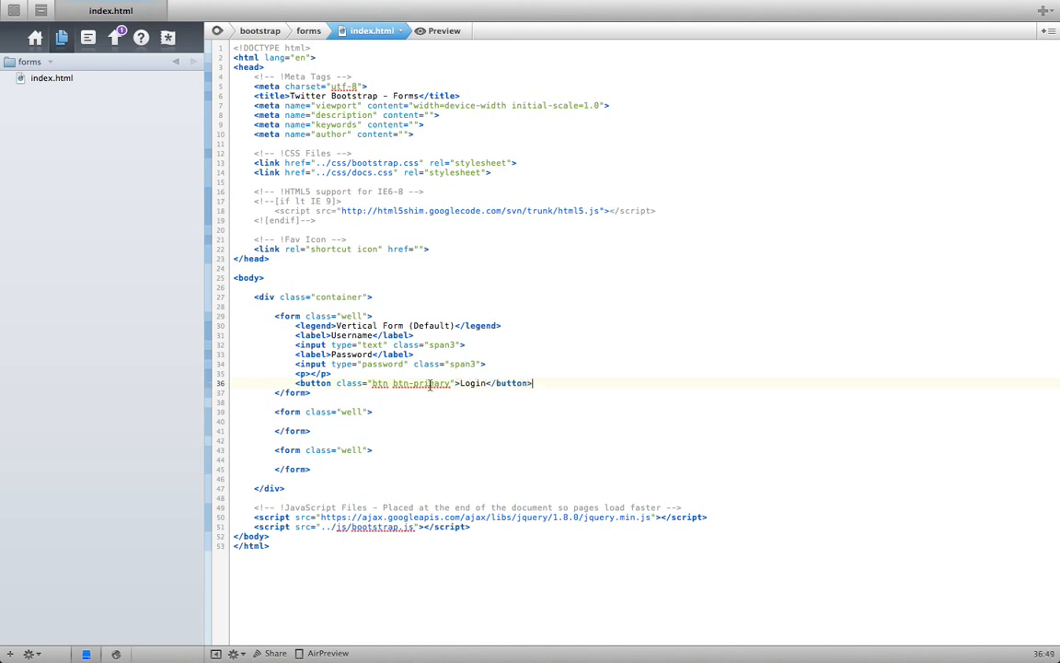
key("Enter")
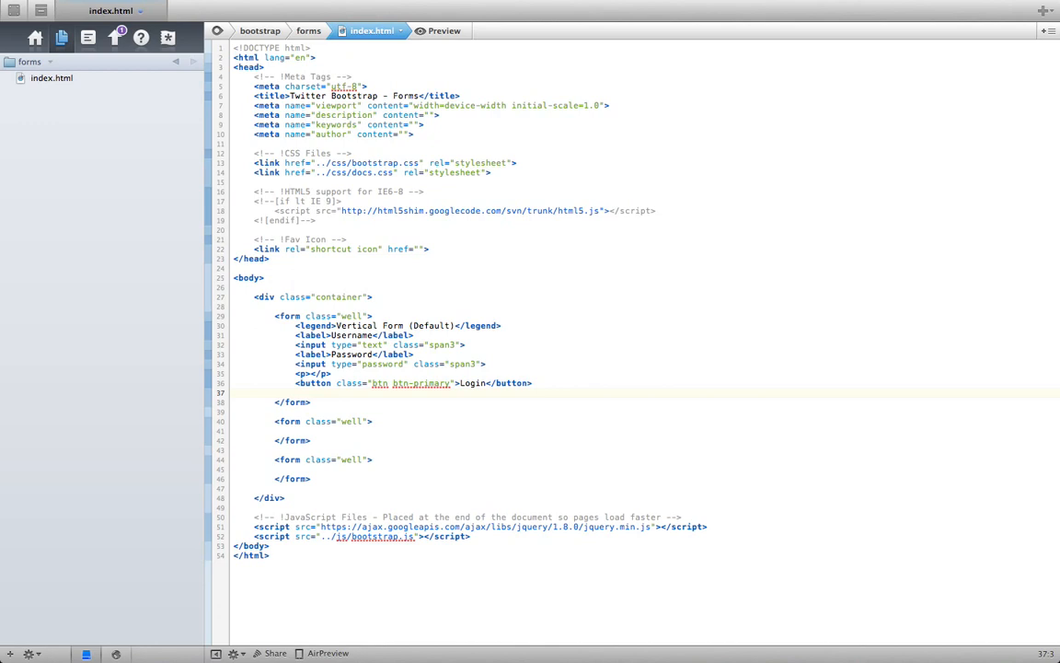
type("<button class")
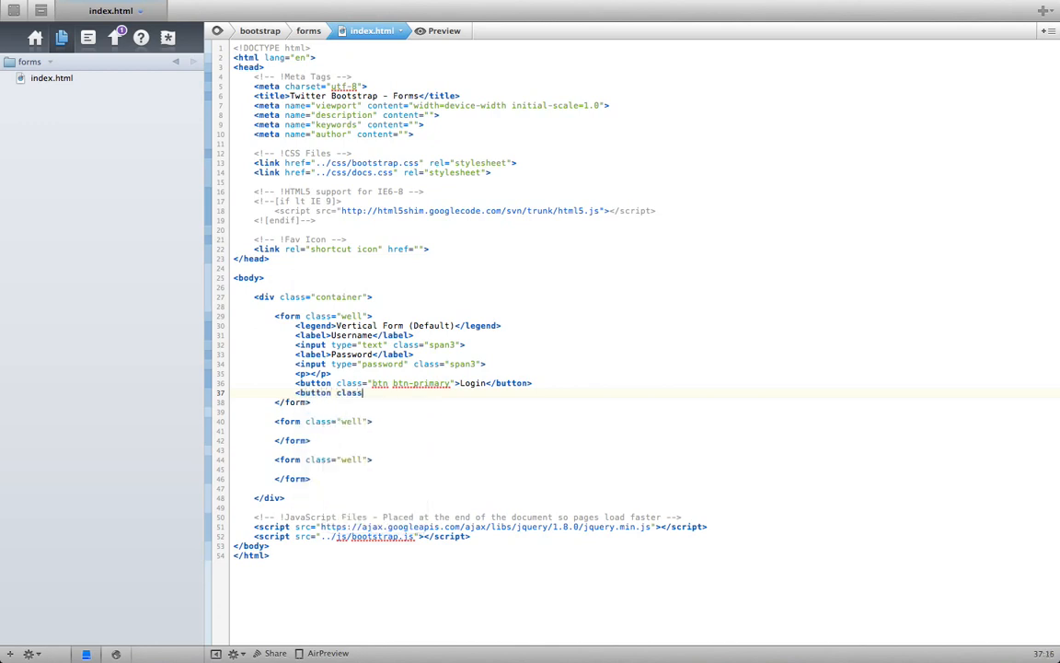
type("\"btn\">")
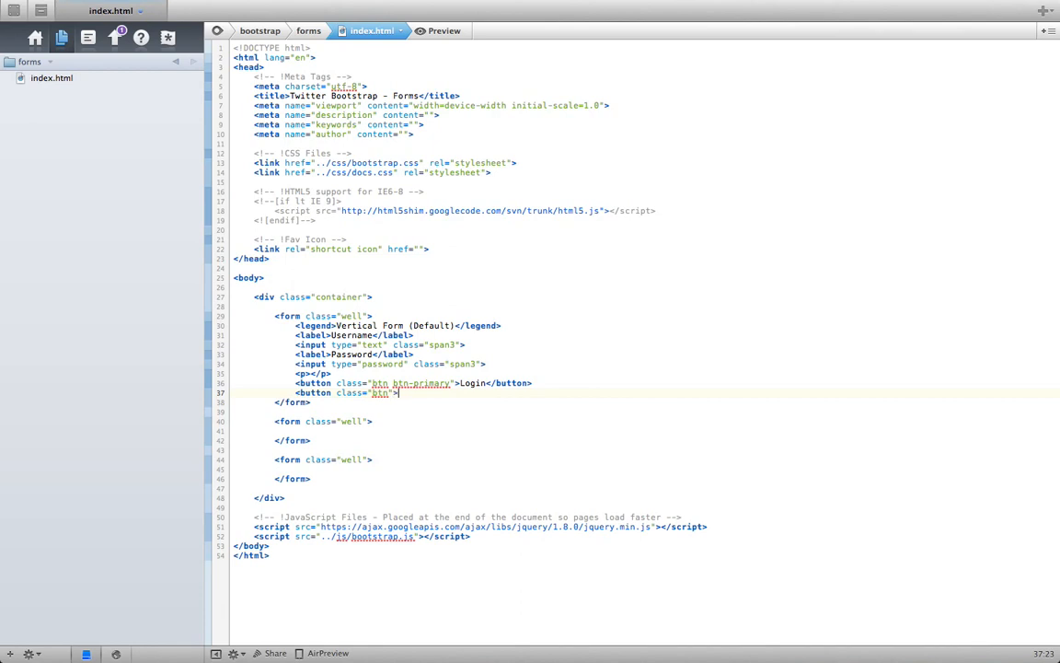
type("</button>")
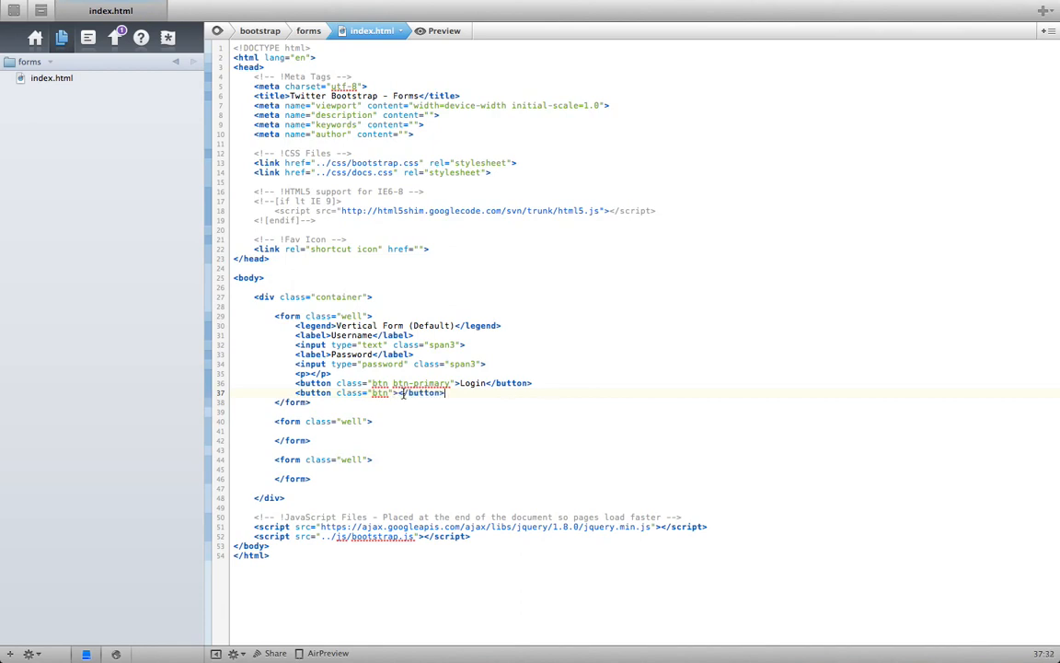
type("Clear")
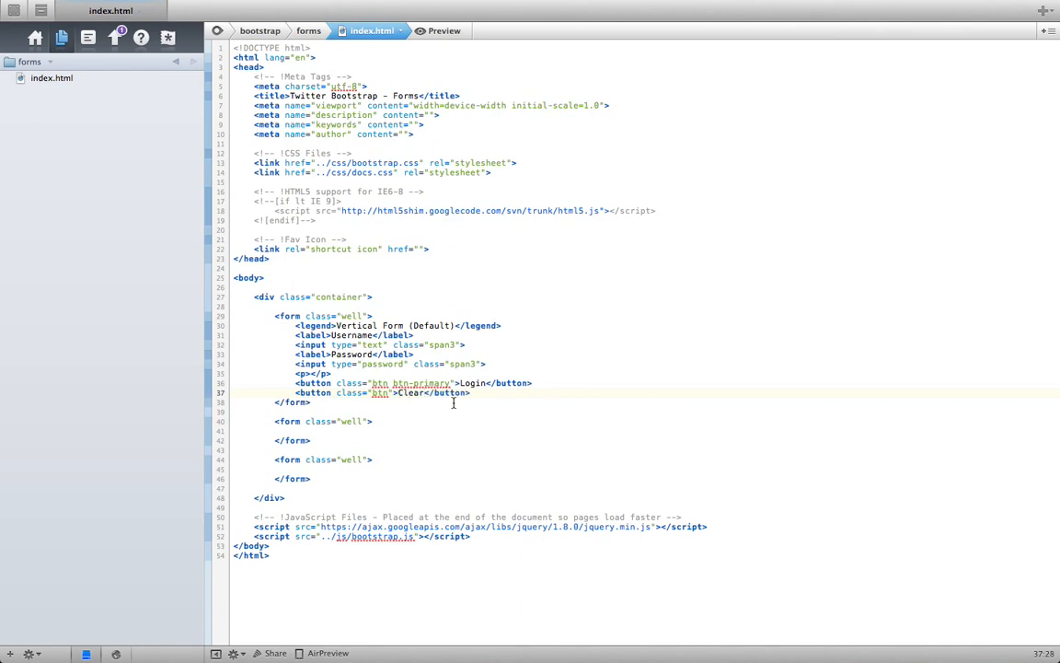
mouse_move(321, 341)
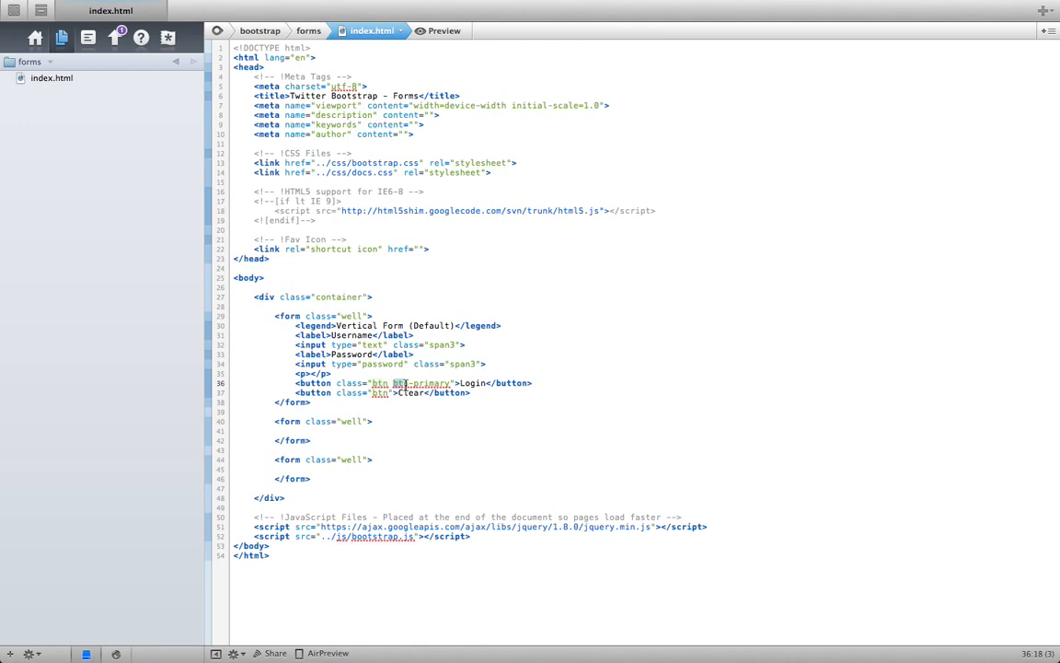
double_click(423, 382)
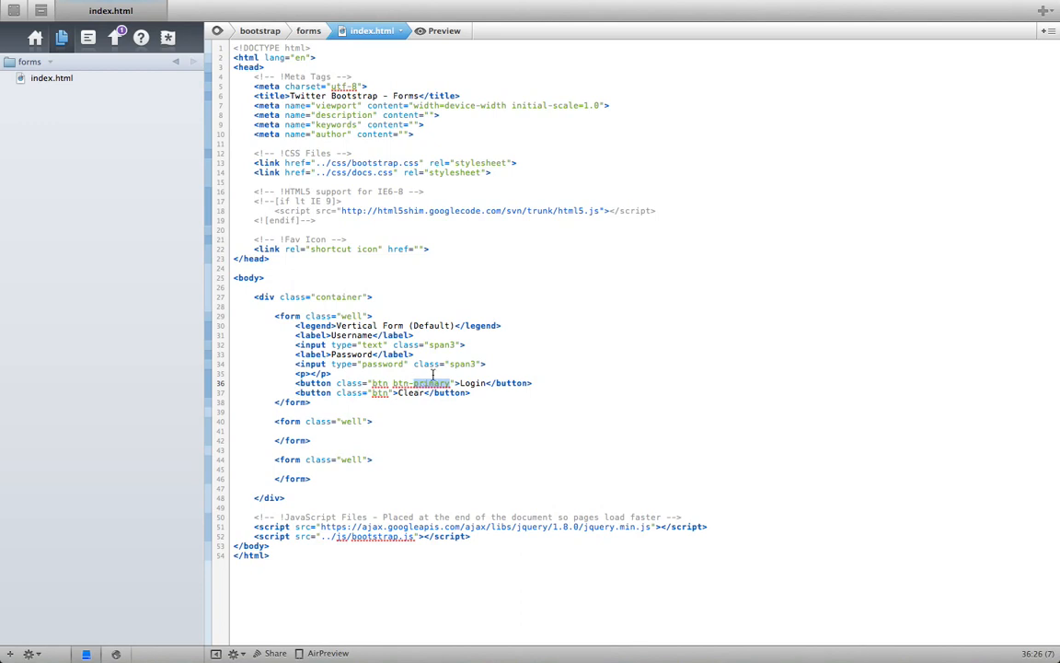
left_click(440, 31)
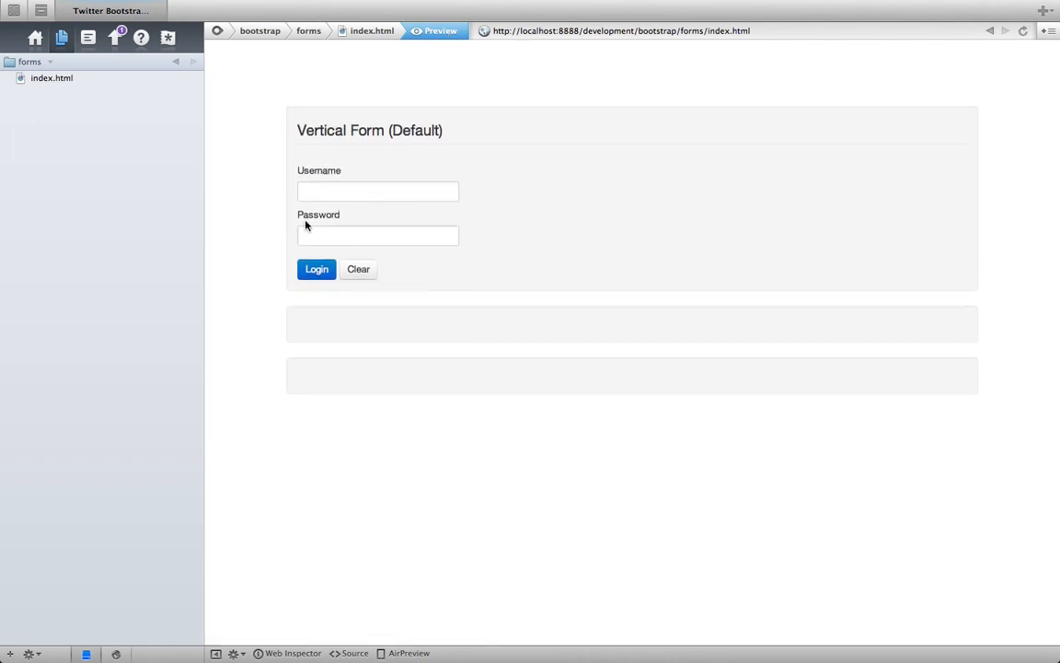
Try the Username label and Password field in the preview, then return to the code.
double_click(318, 170)
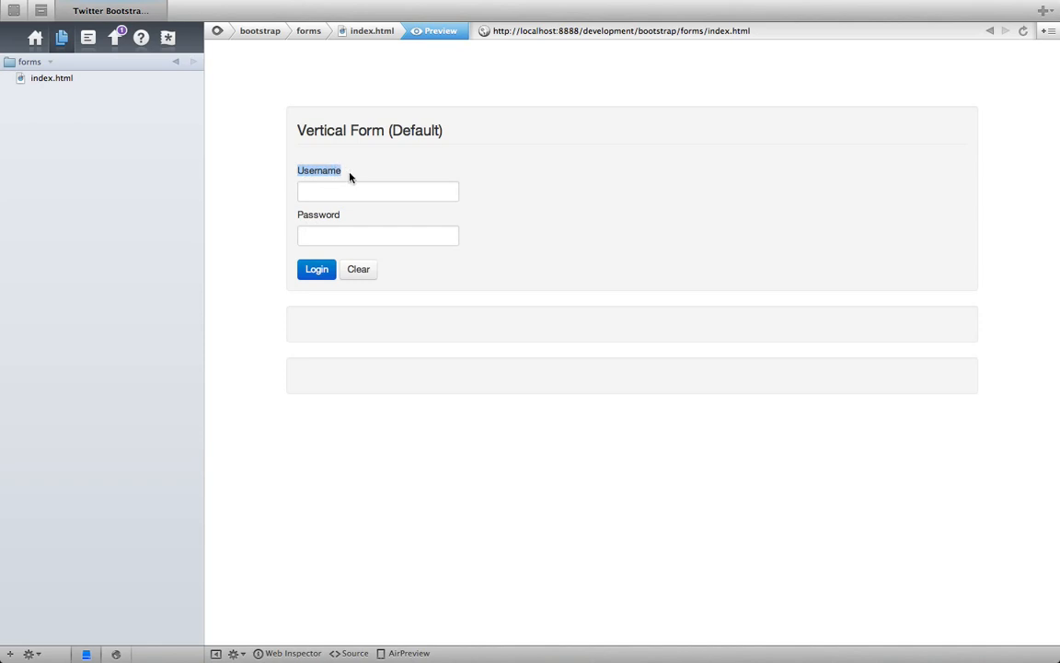
left_click(377, 190)
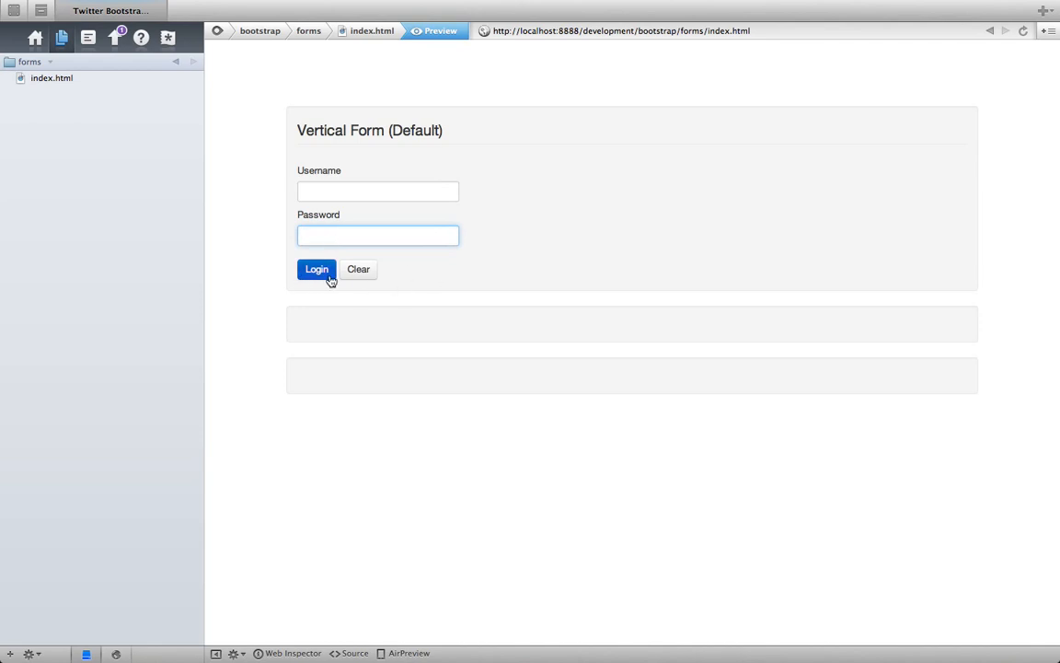
mouse_move(452, 272)
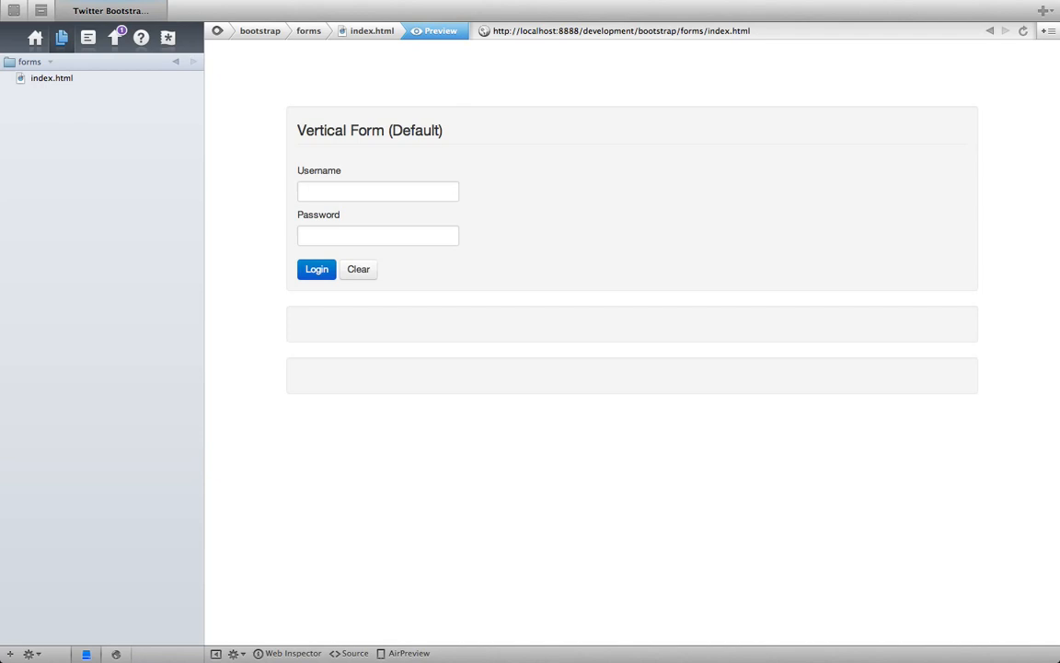
left_click(372, 31)
type("<legend></legend>")
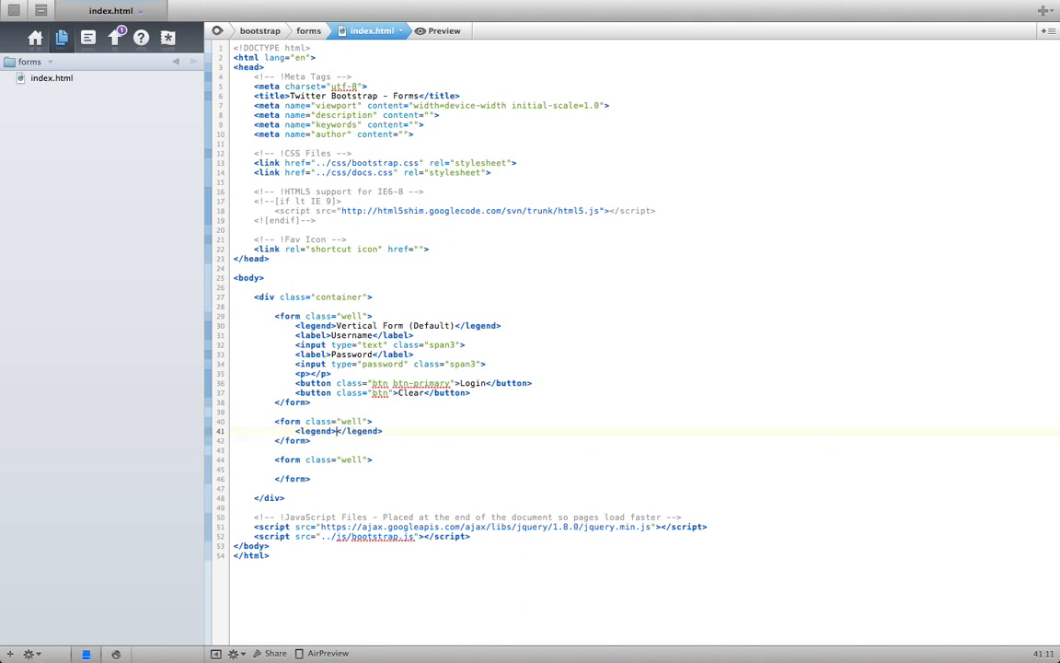
Give the second form a 'Search Form' legend and the form-search class.
type("Search Form")
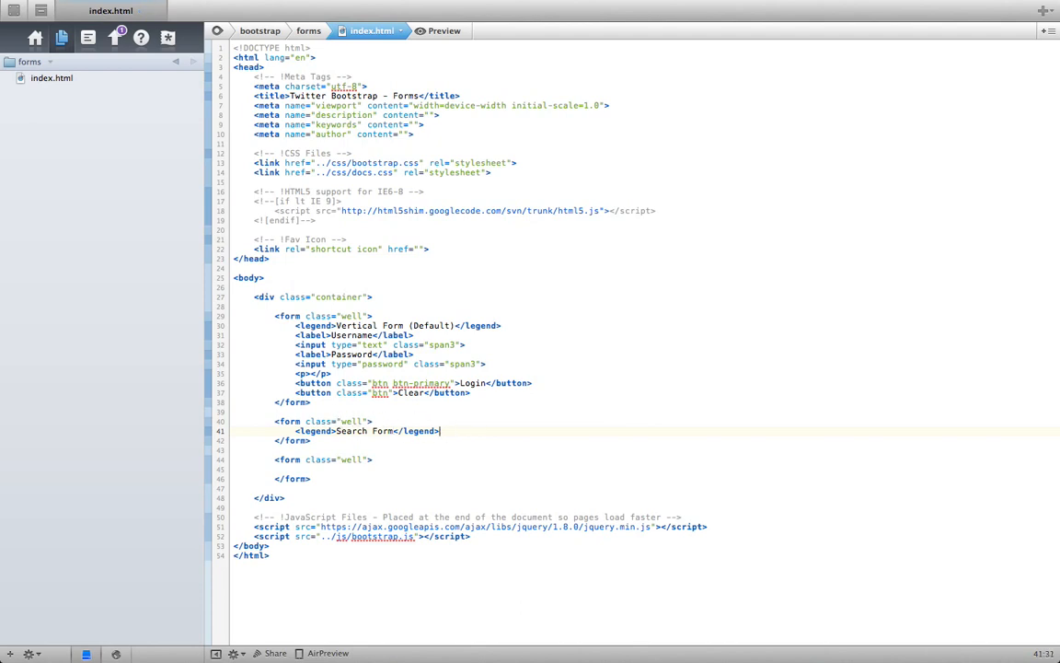
left_click(372, 420)
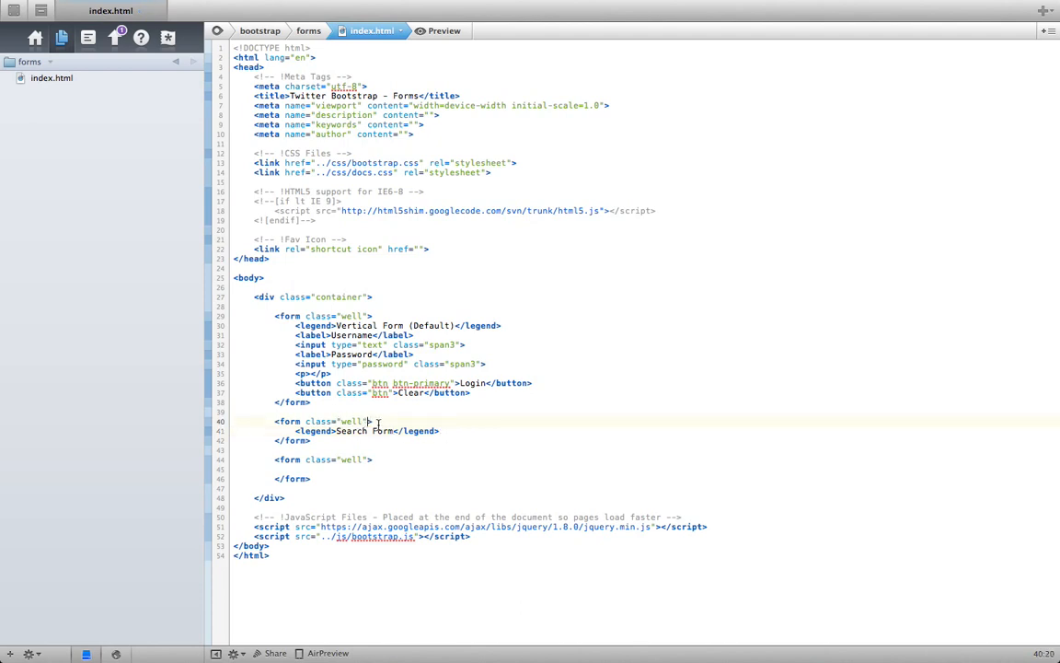
type("form-")
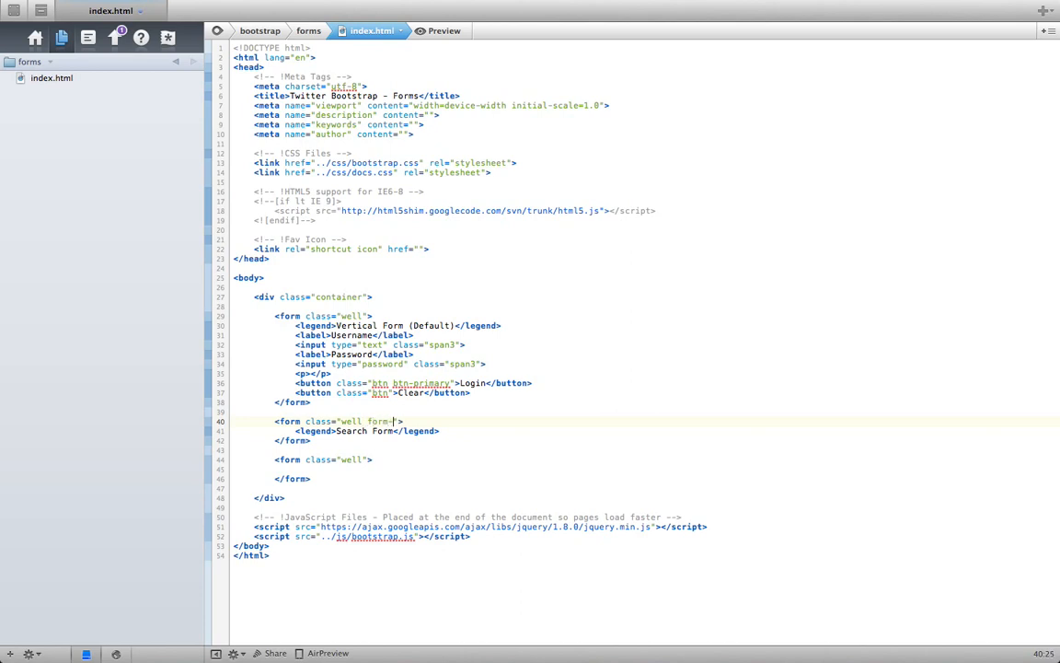
type("search")
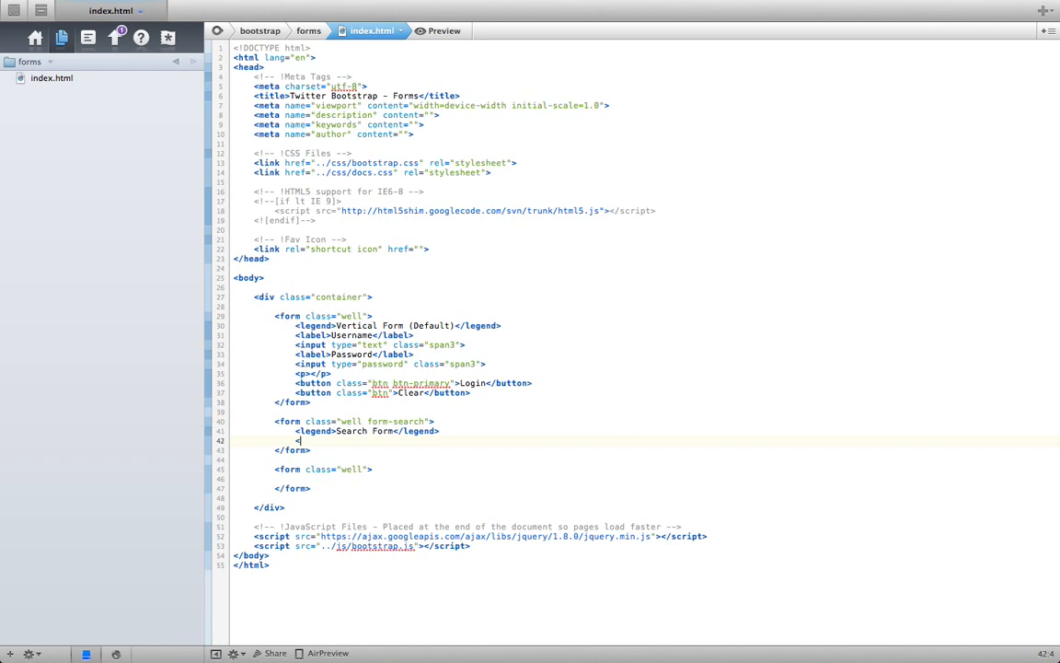
Add a span3 search-query text input with placeholder 'Search...'.
type("<input type=\"")
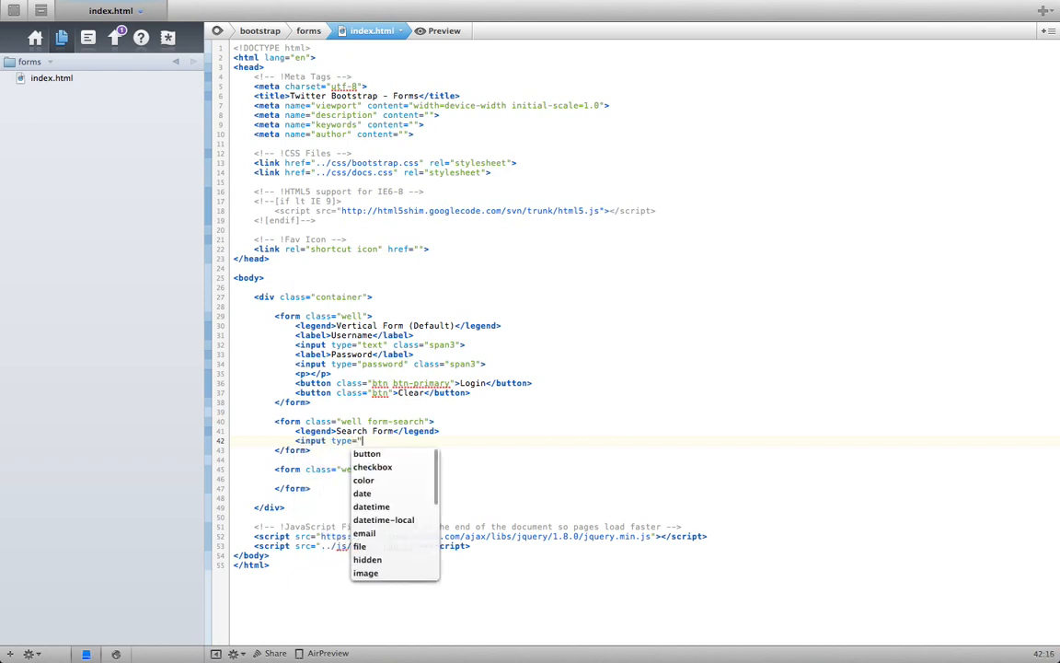
type("text")
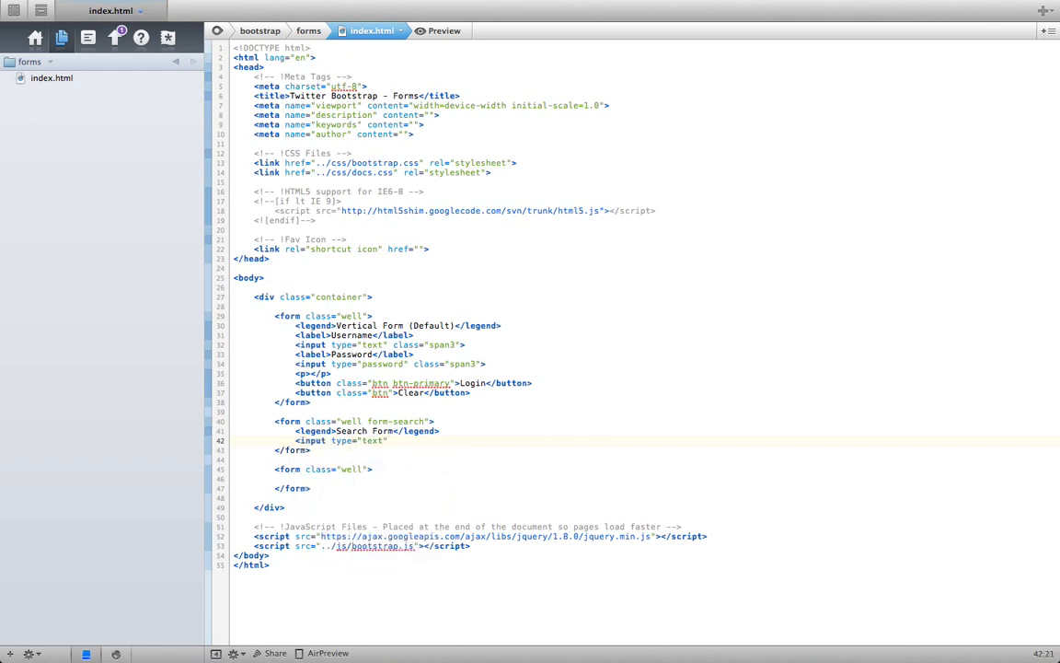
type("class=\"span3\"")
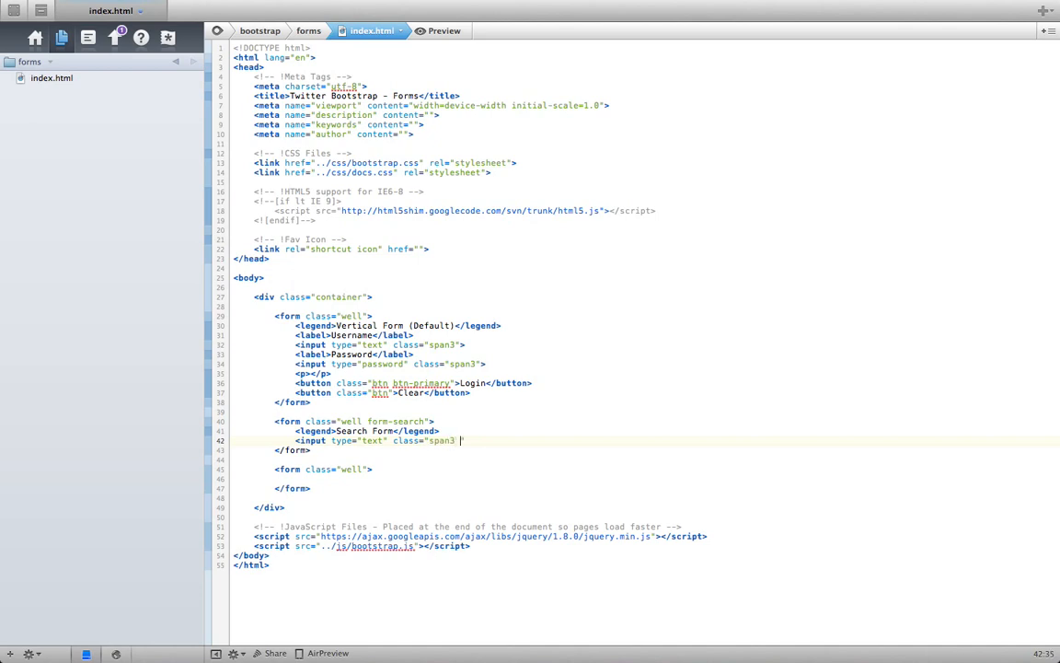
type("search-query")
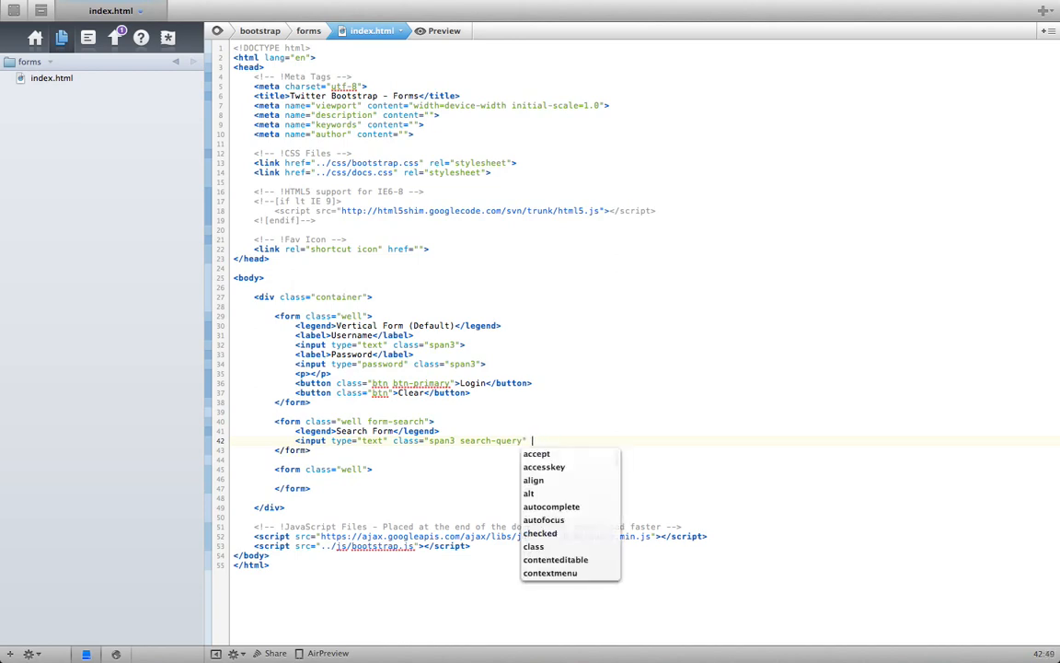
type("placeholder=\"\"")
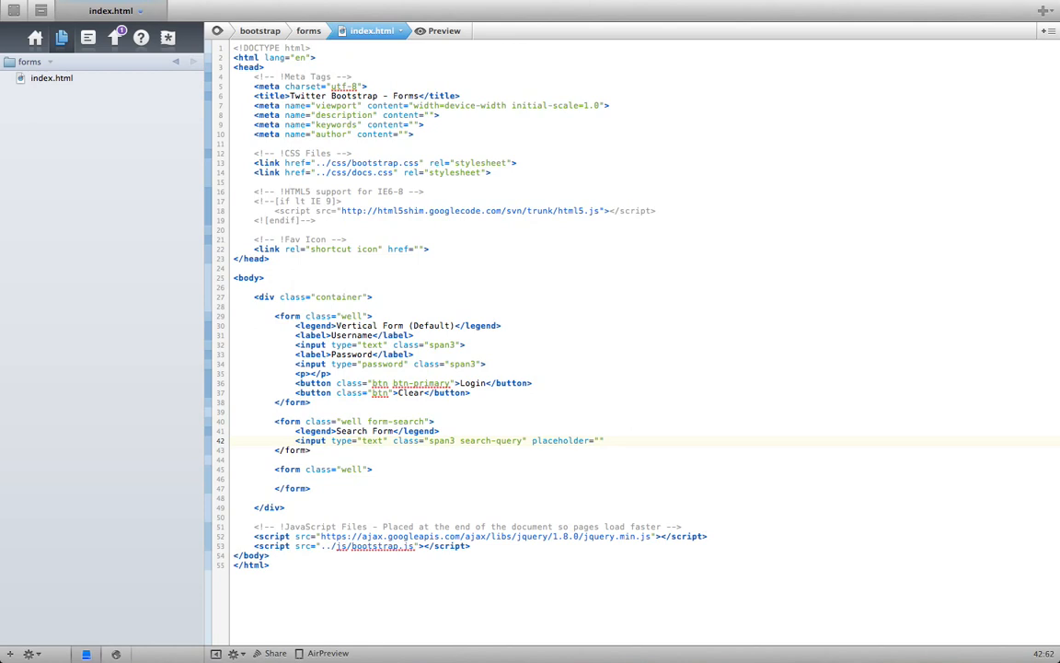
type("Search..")
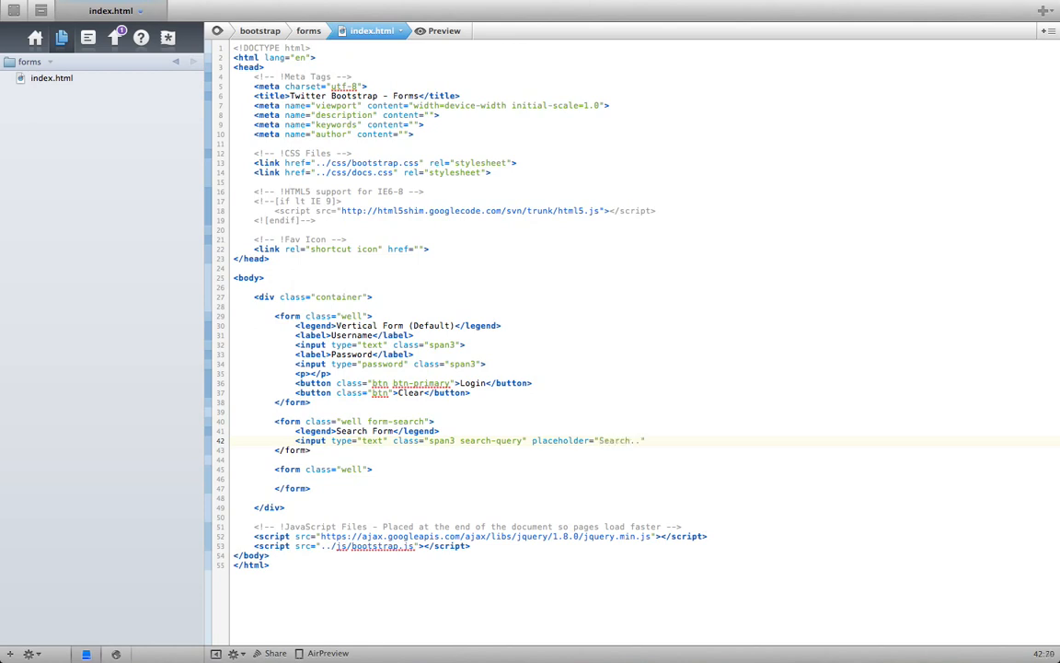
type(".")
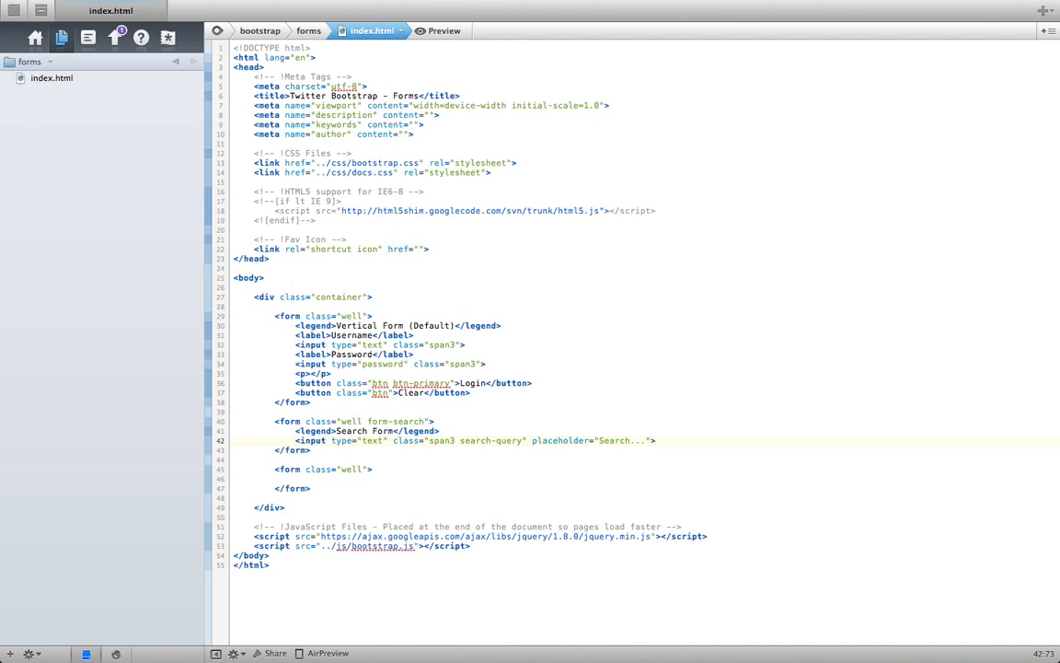
Add a btn-primary Search button and check the search form in the preview.
type("<button type=\"submit\"")
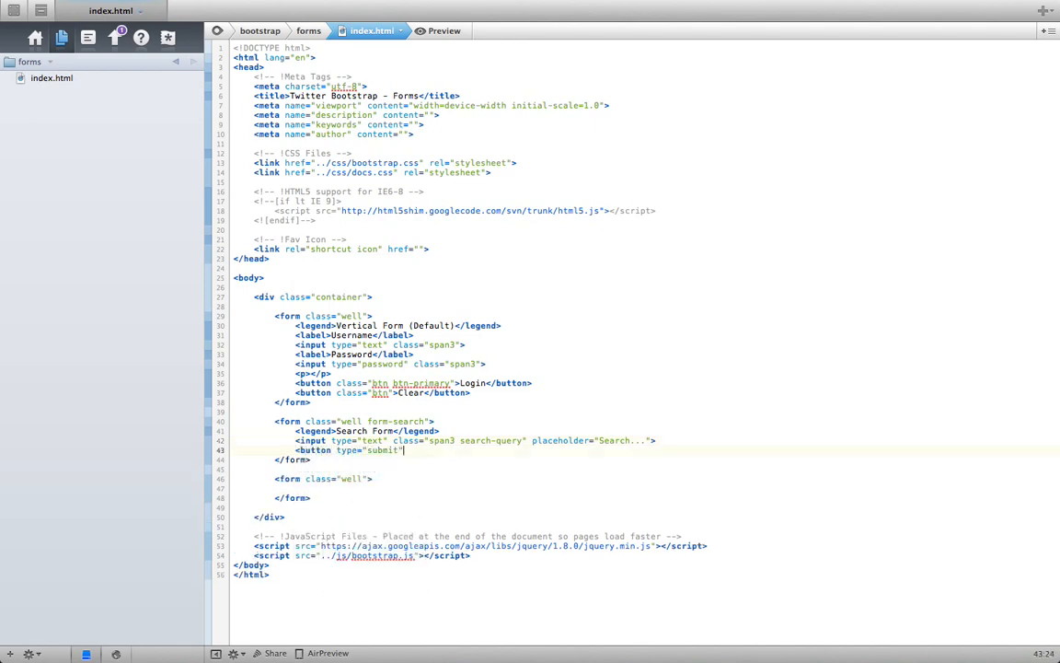
type("class=\"btn btn-pr")
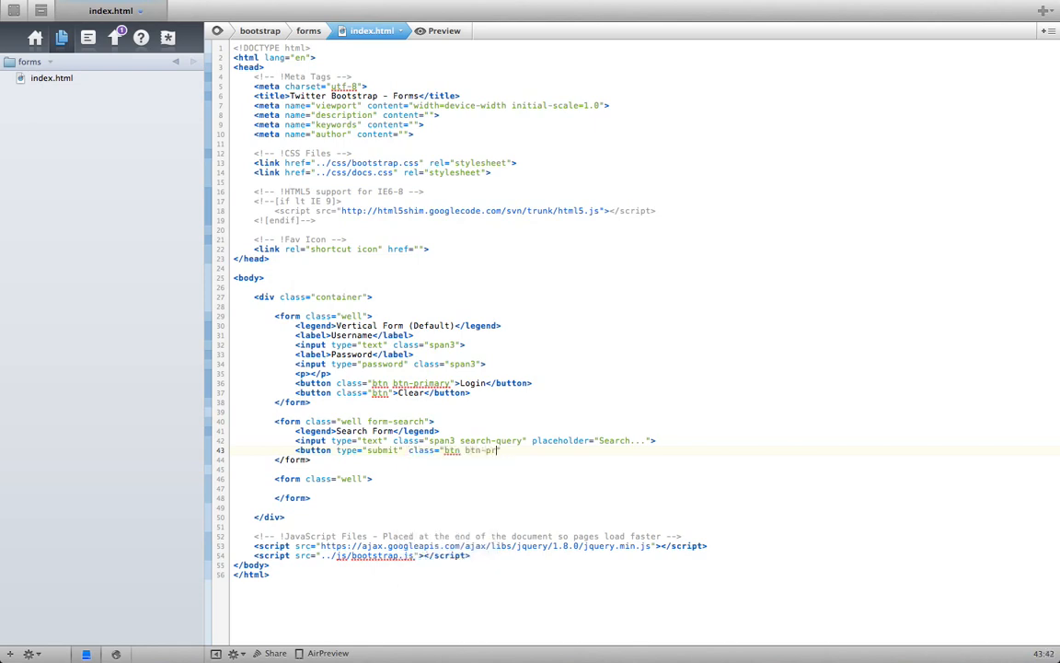
type("imary\">")
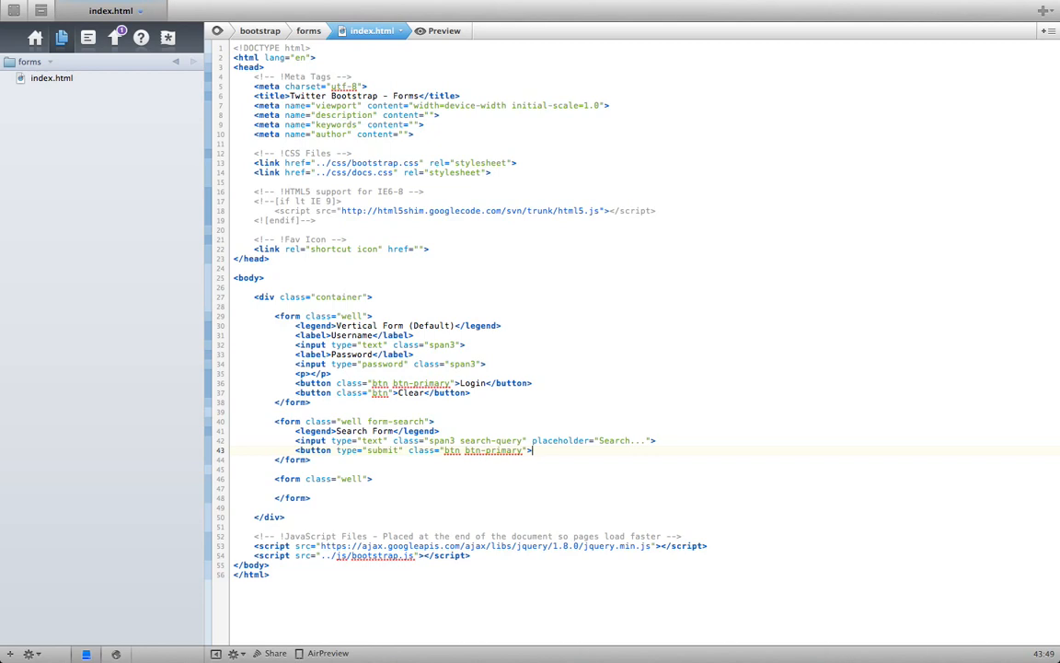
type("Search")
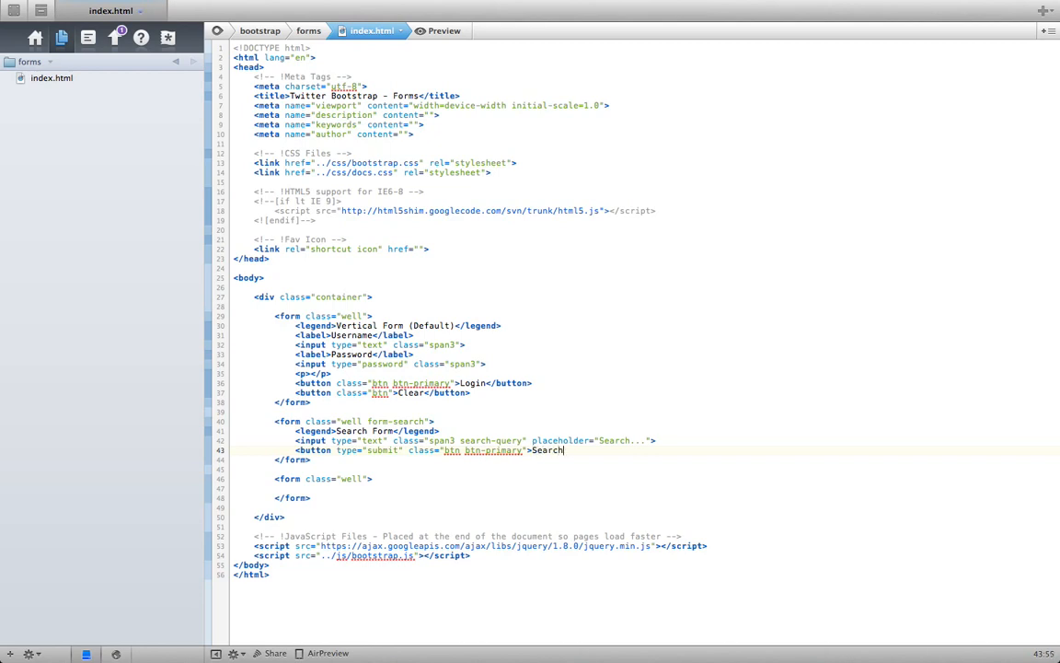
type("</button>")
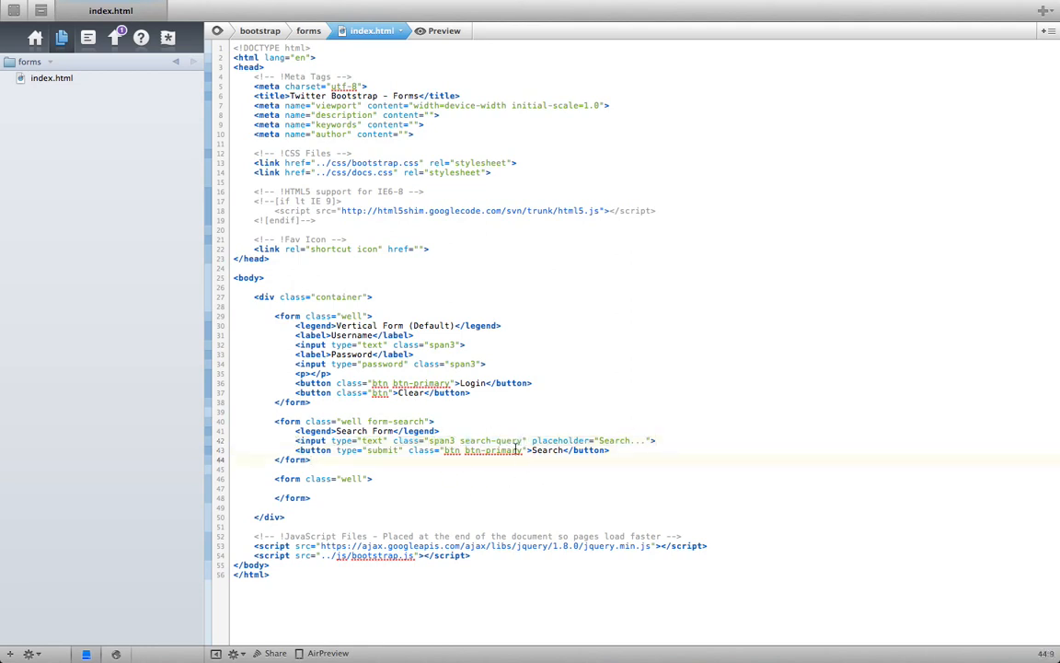
left_click(311, 459)
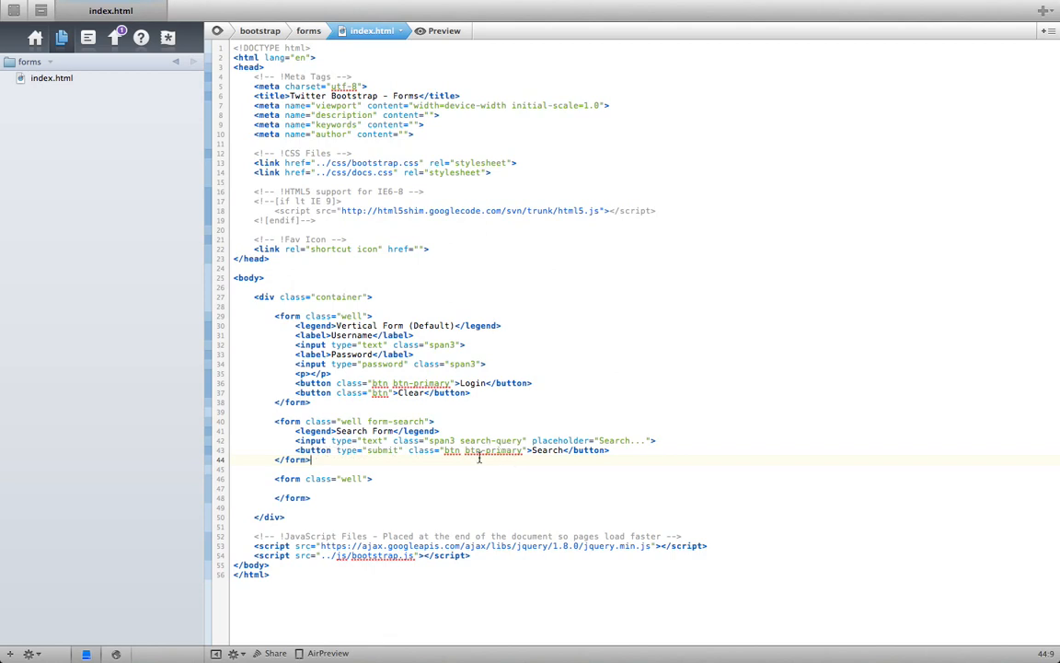
left_click(440, 30)
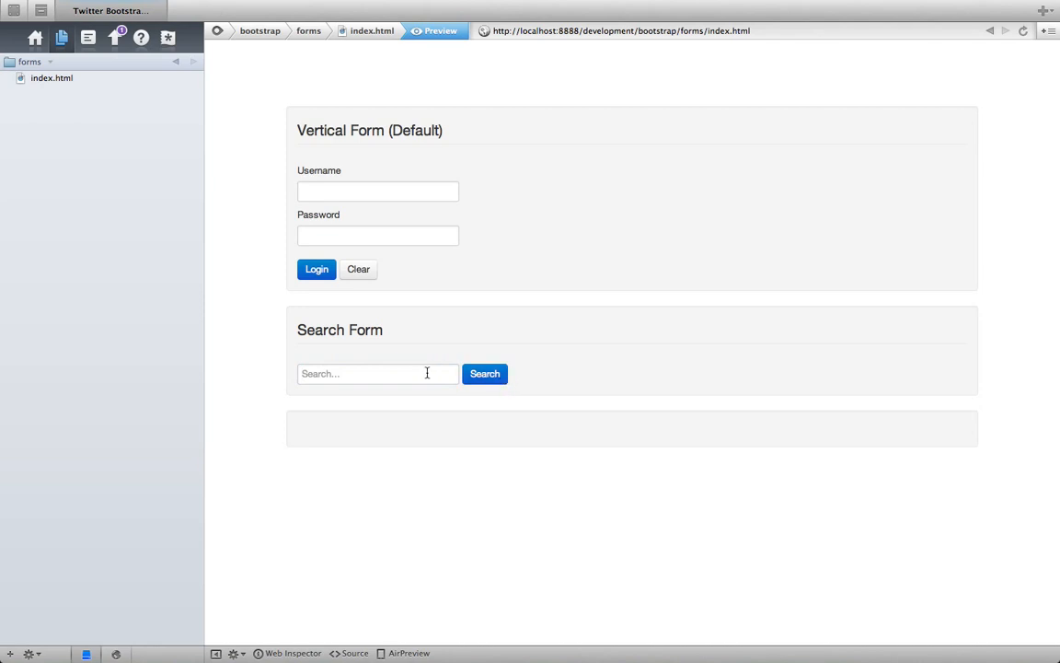
left_click(372, 31)
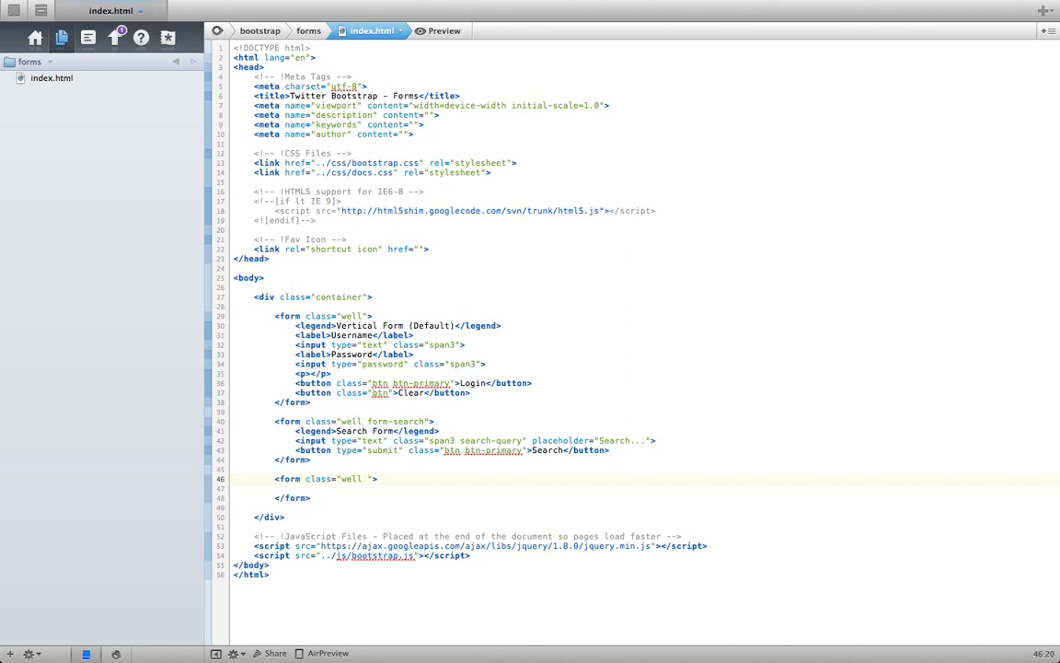
Make the third form form-inline with an 'Inline Form' legend.
type("form-inline")
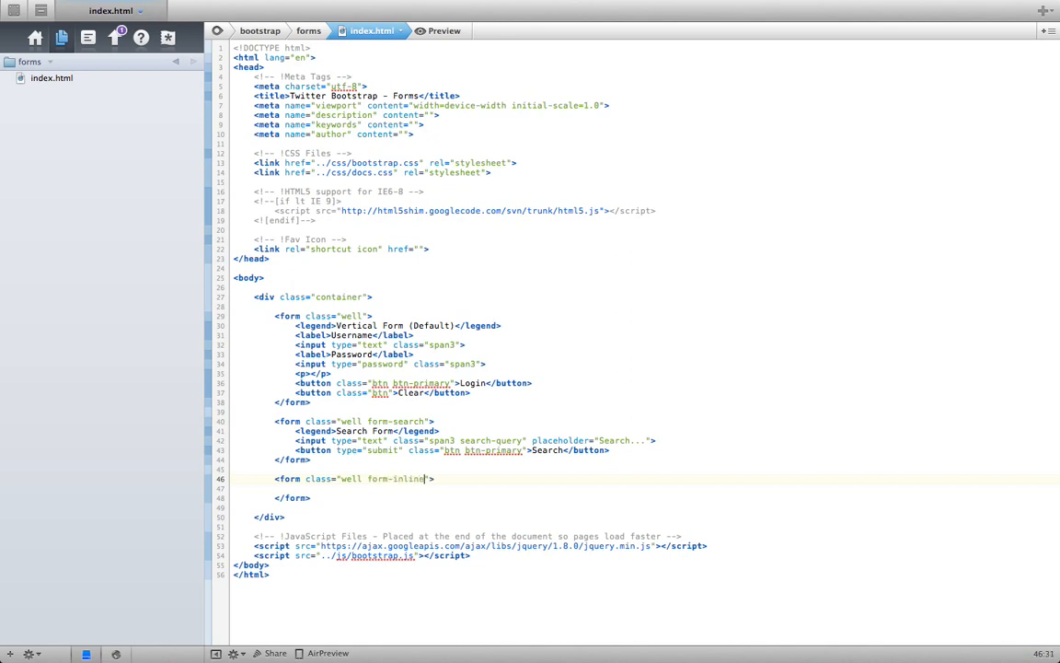
key("enter")
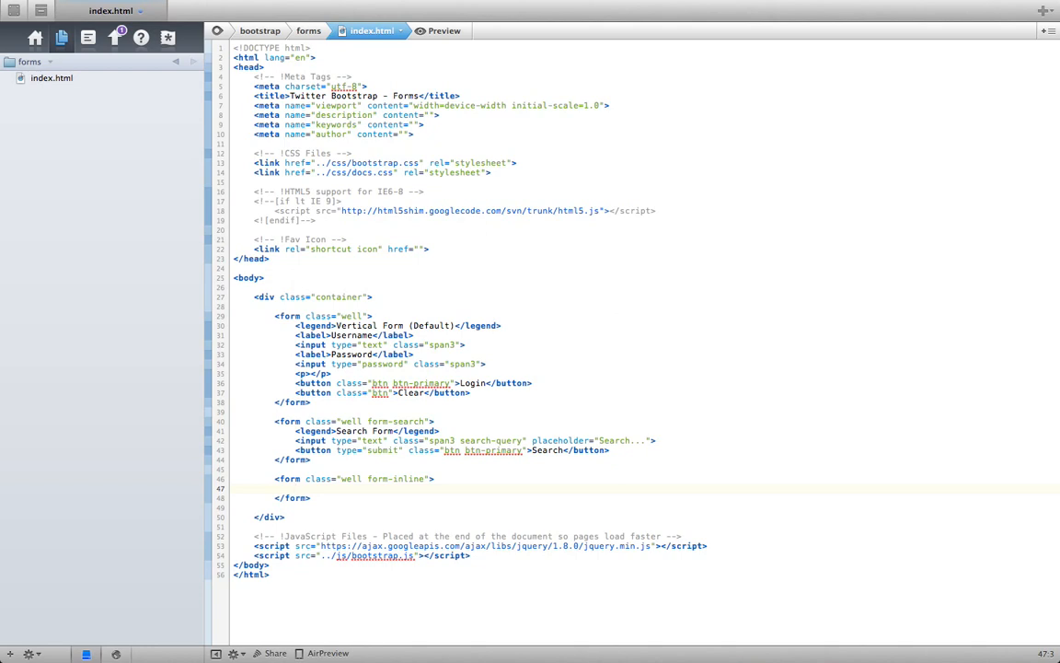
left_click(295, 488)
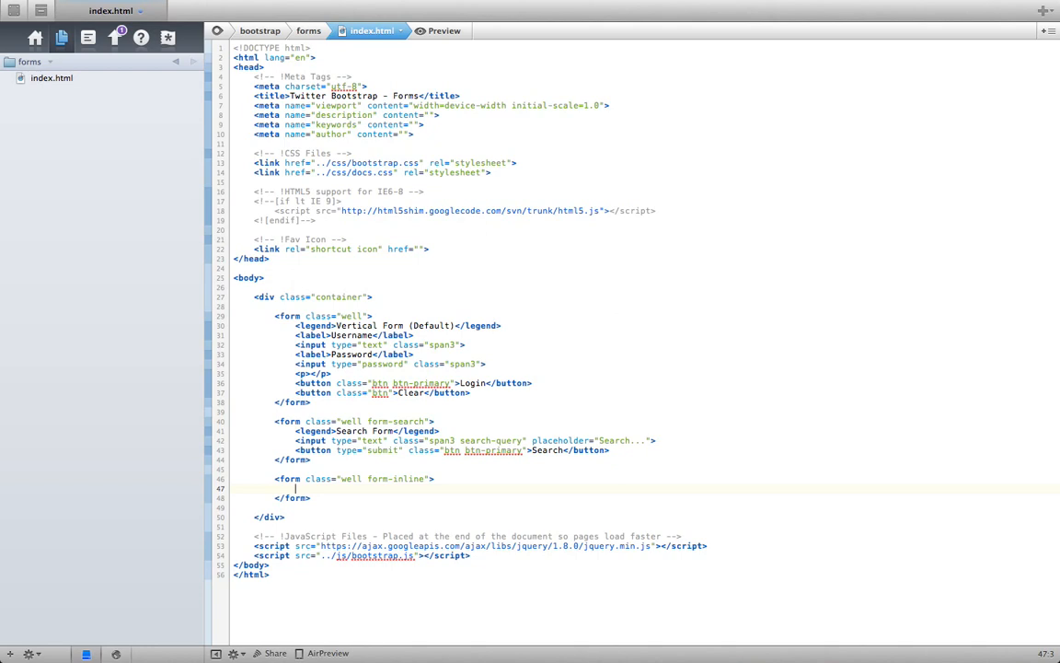
type("<legend>")
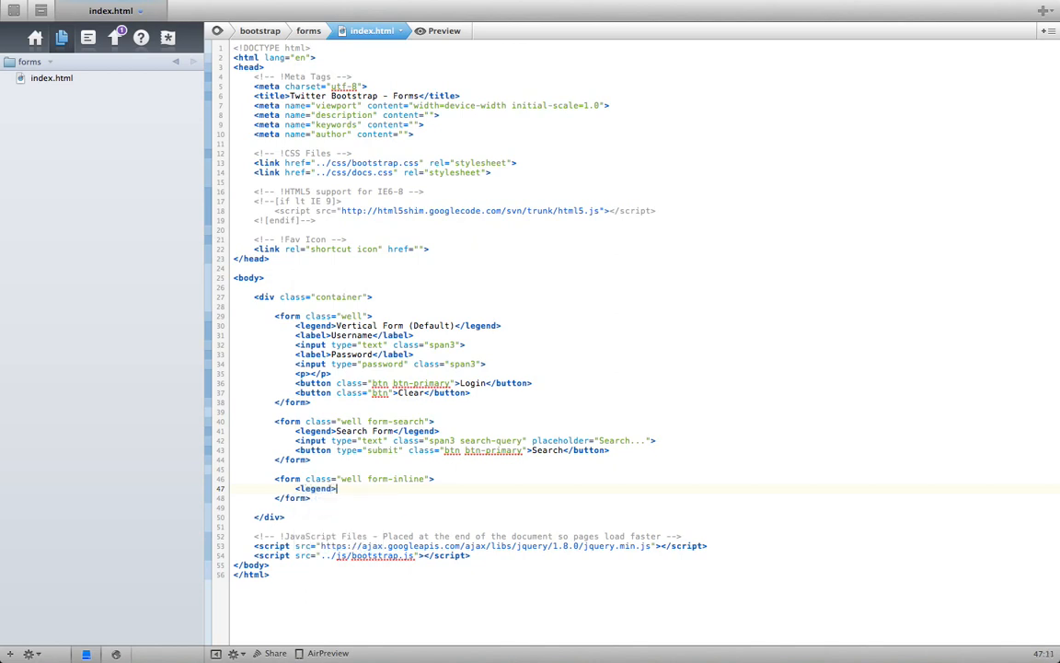
type("Inline Form</legend>")
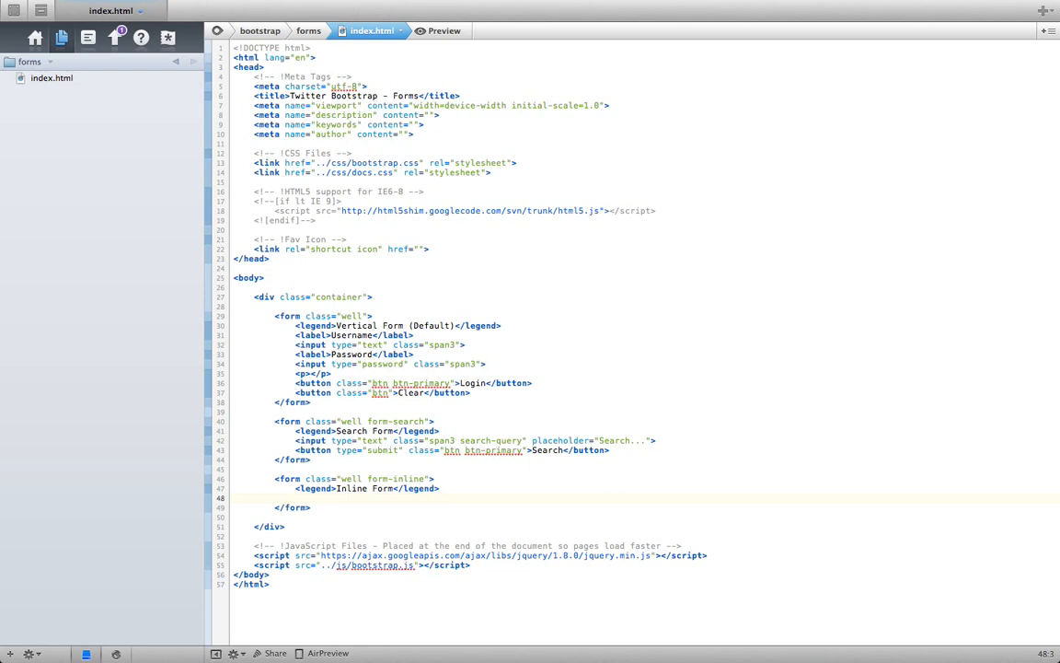
Add span2 text and password inputs with placeholders 'Username' and 'Password'.
type("<input type=\"text")
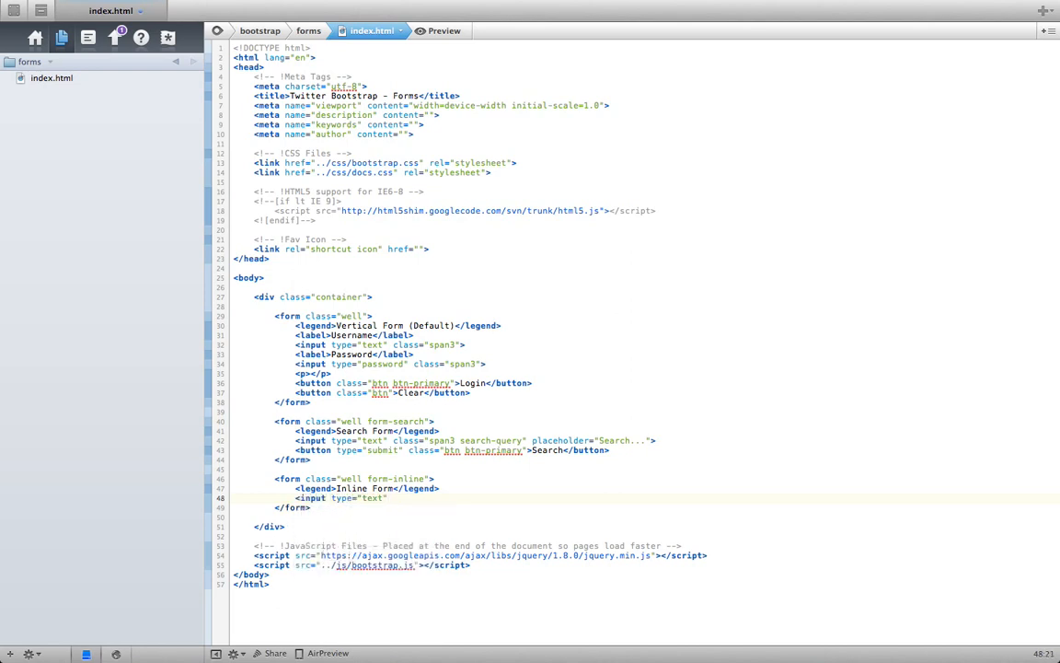
type("class=\"\"")
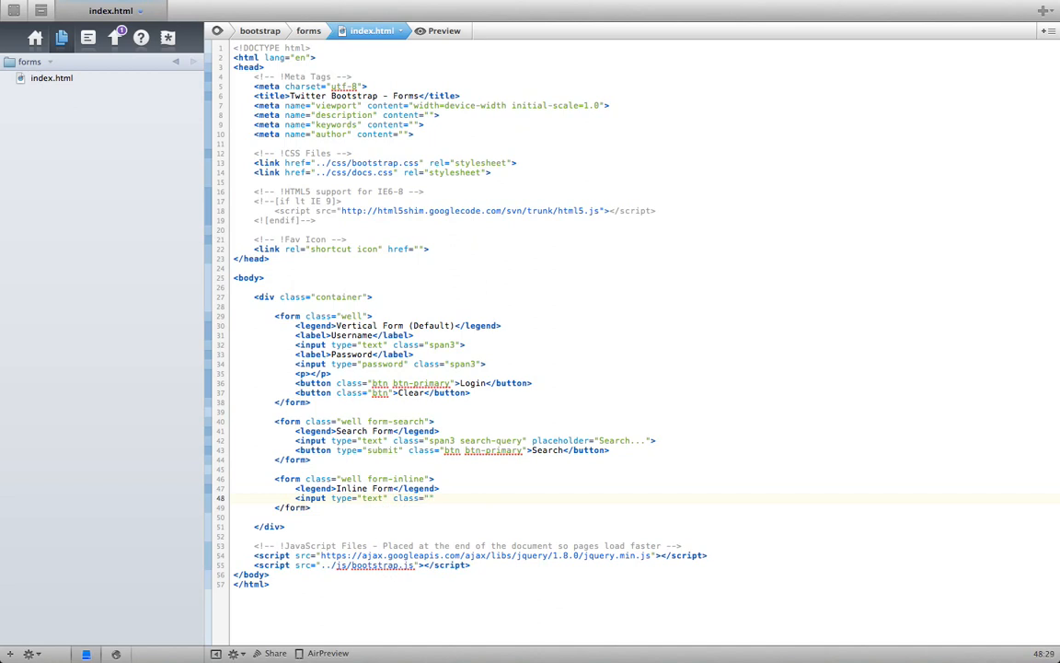
type("span2")
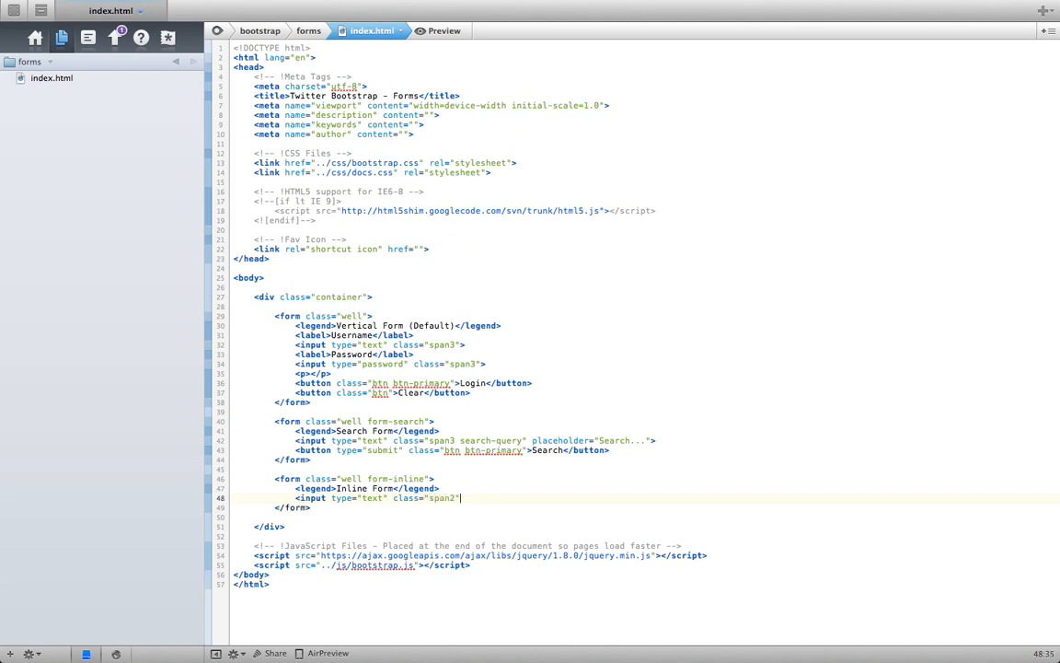
type("placeholder=\"\"")
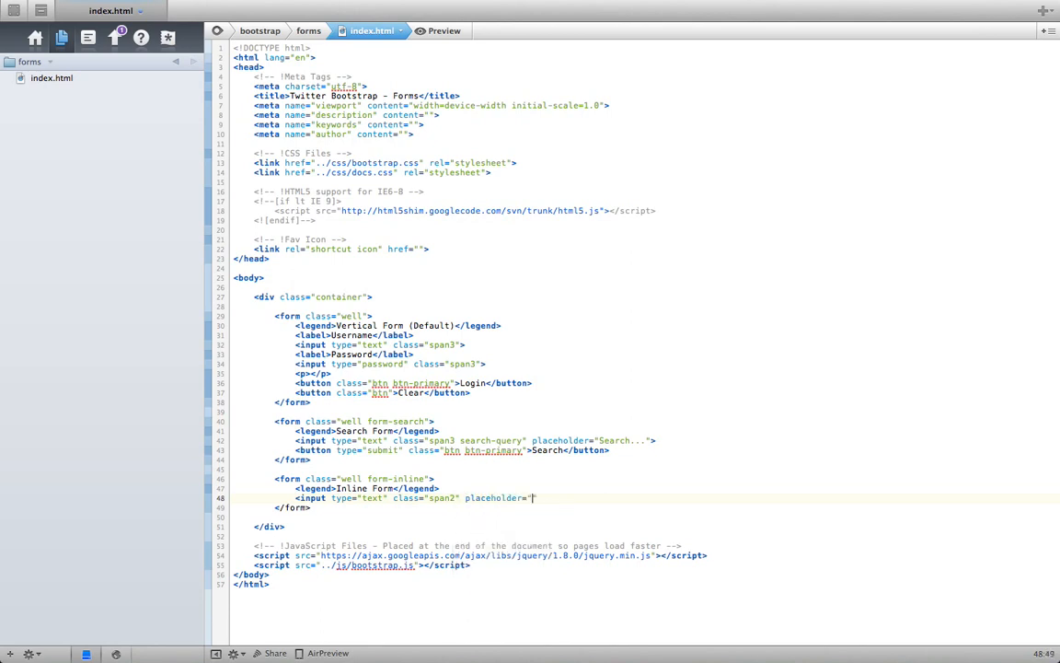
type("Username\"")
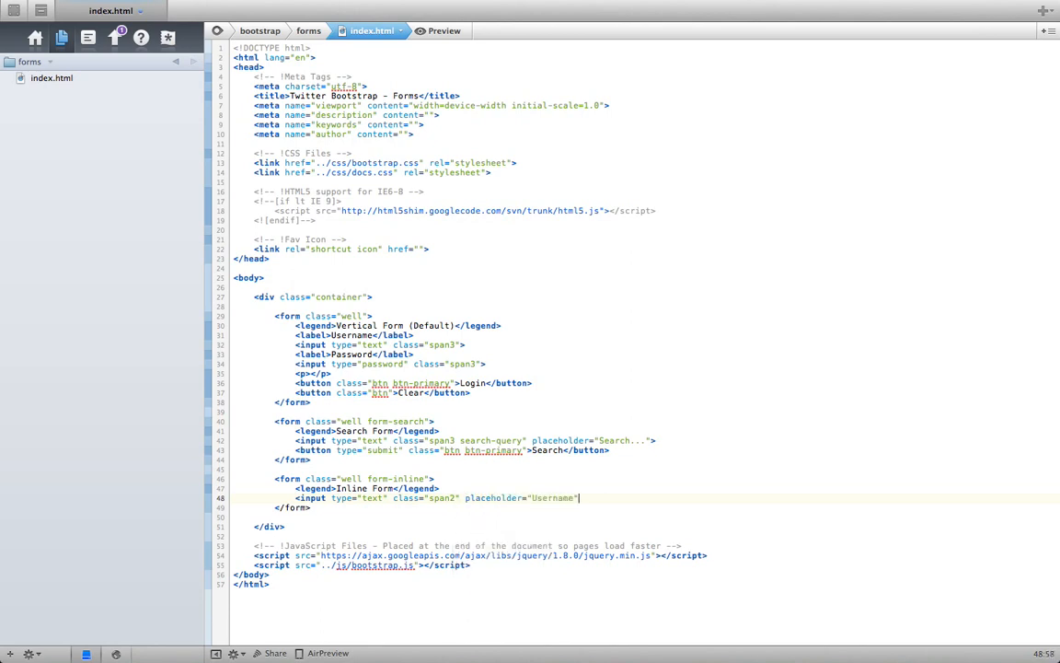
type("<input t")
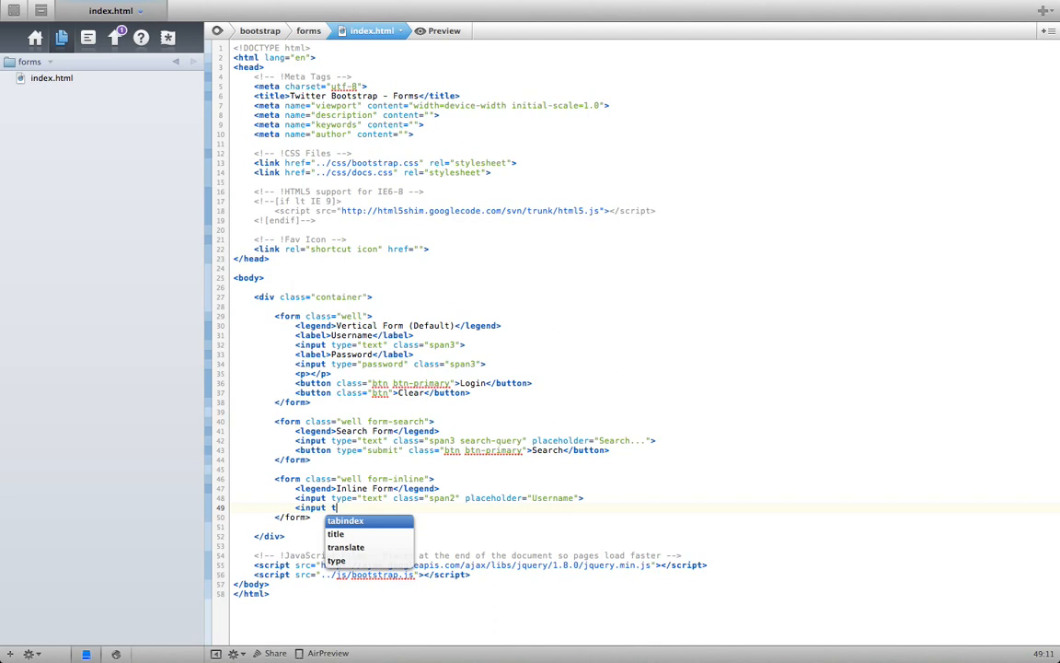
type("type=\"password\" class=\"span3")
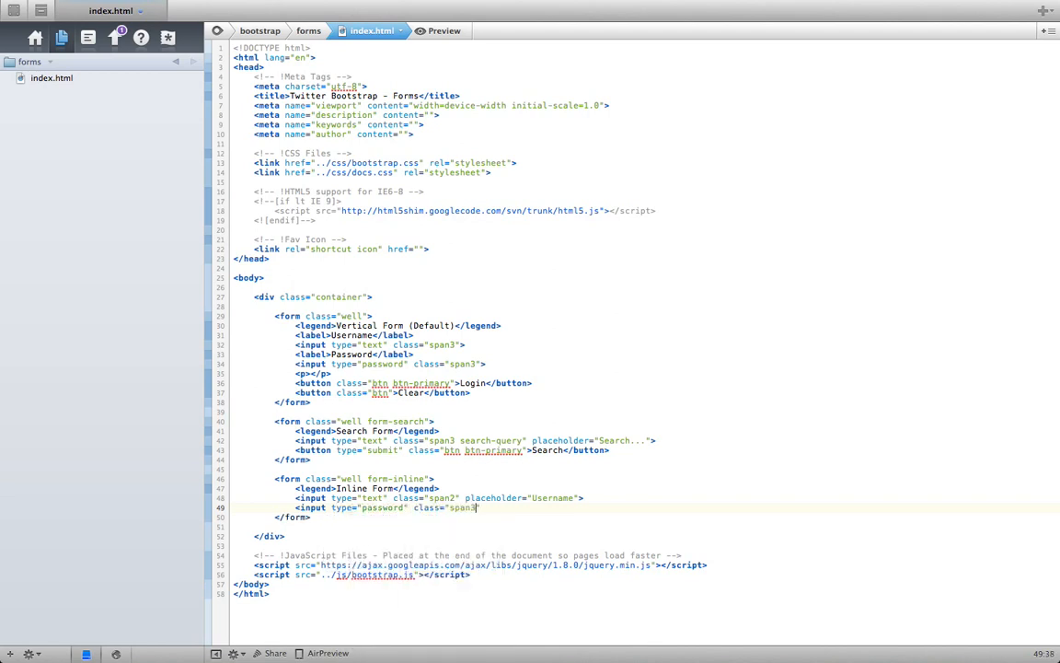
type("s")
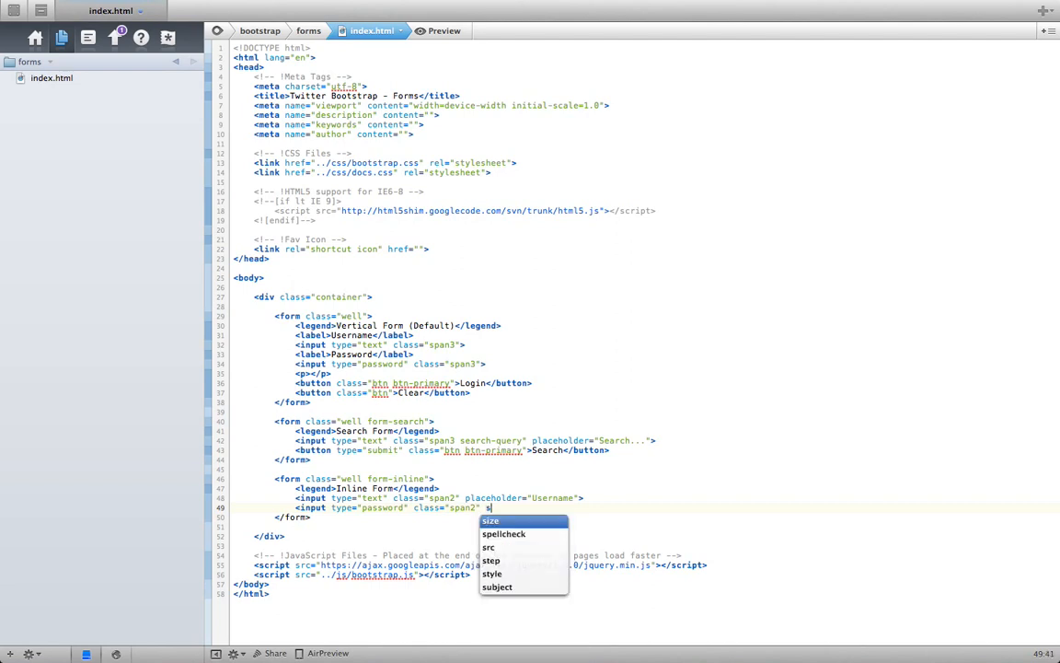
type("pa")
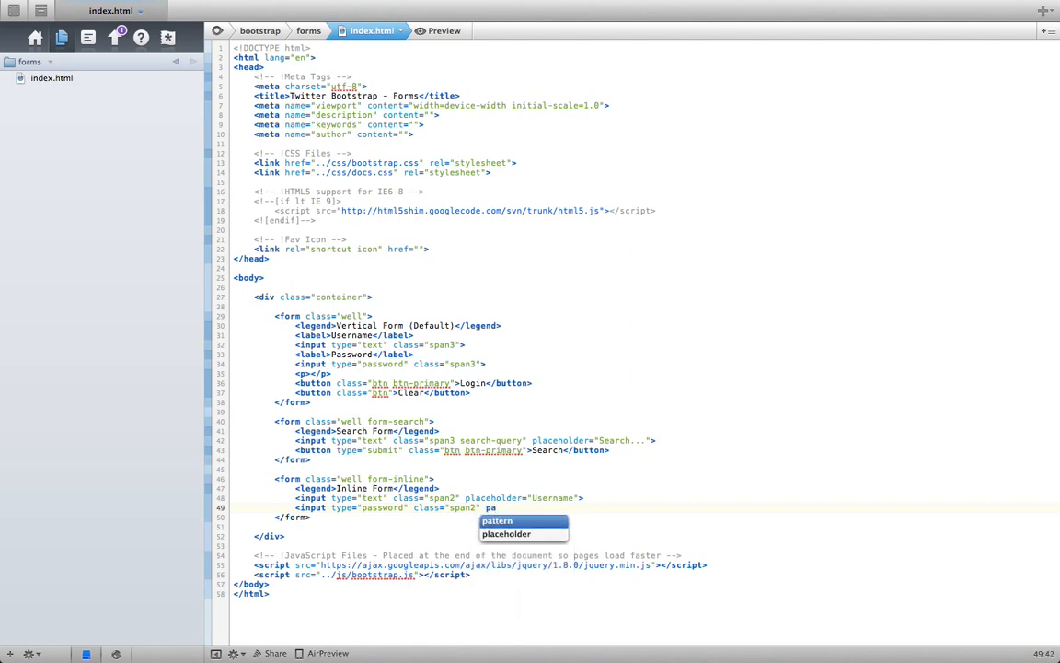
type("placeholder=\"Password\">")
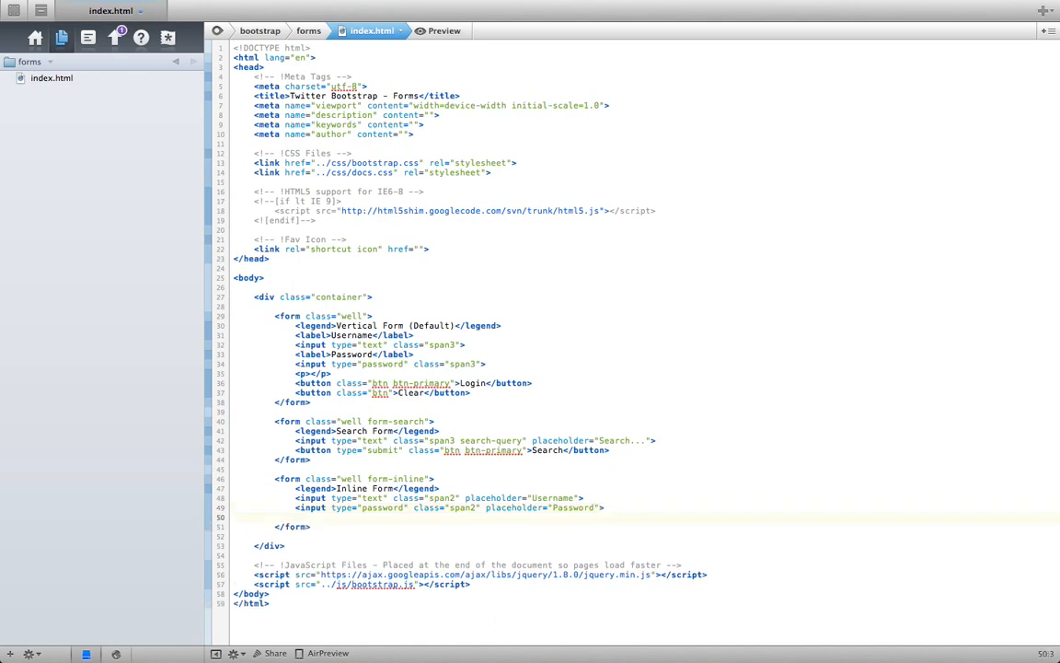
Add a btn-primary 'Sign in' submit button to the inline form and preview the page.
type("<b")
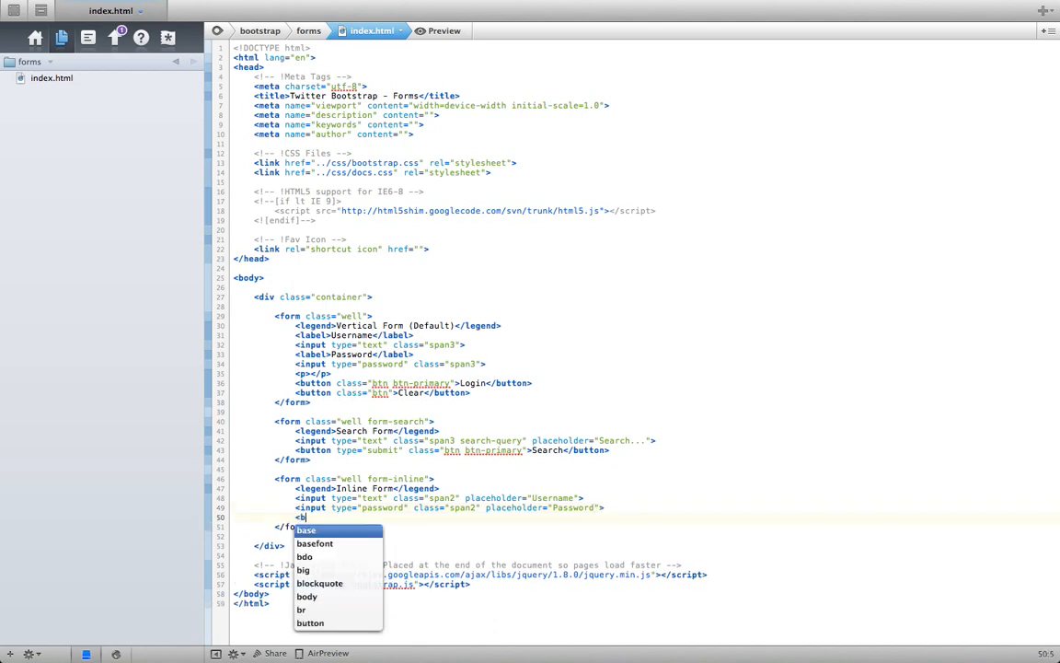
type("utton type=\"submit\"")
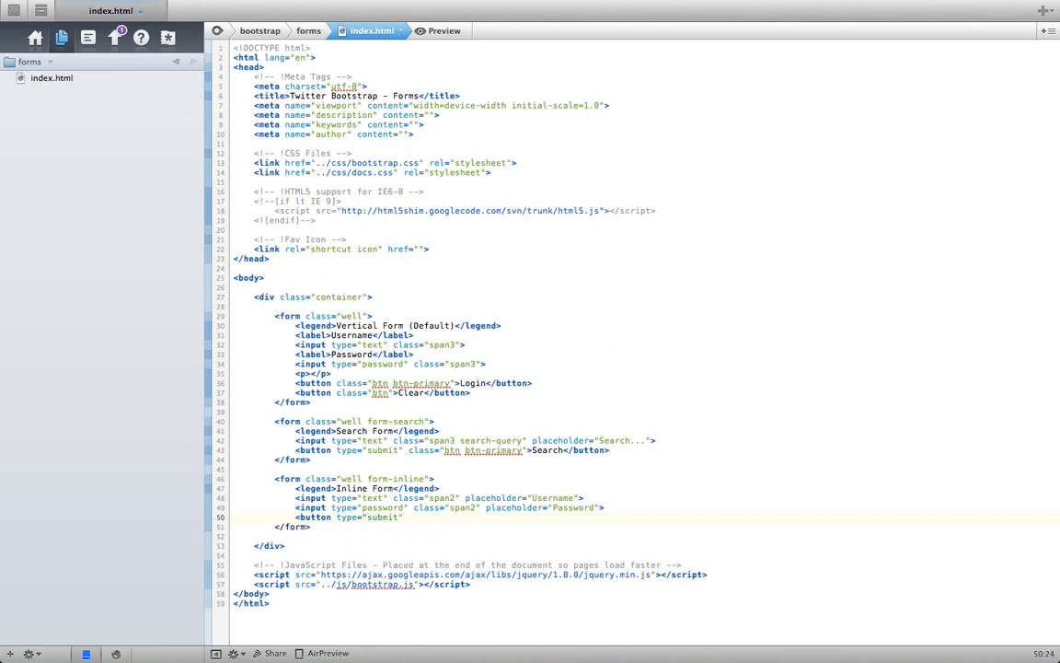
type("class=\"\"")
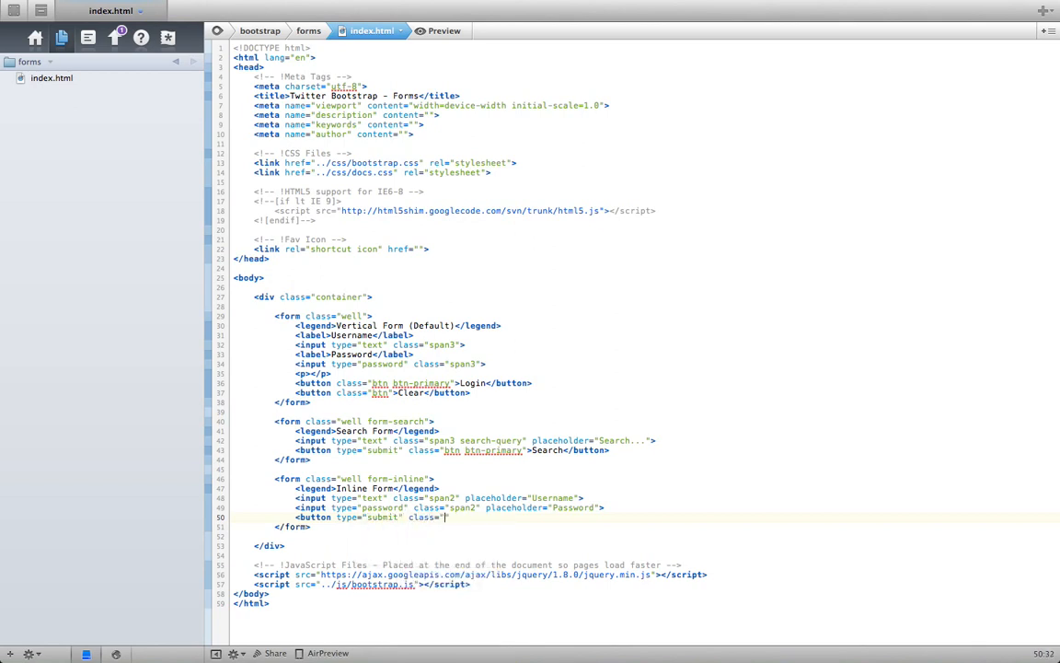
type("btn btn-")
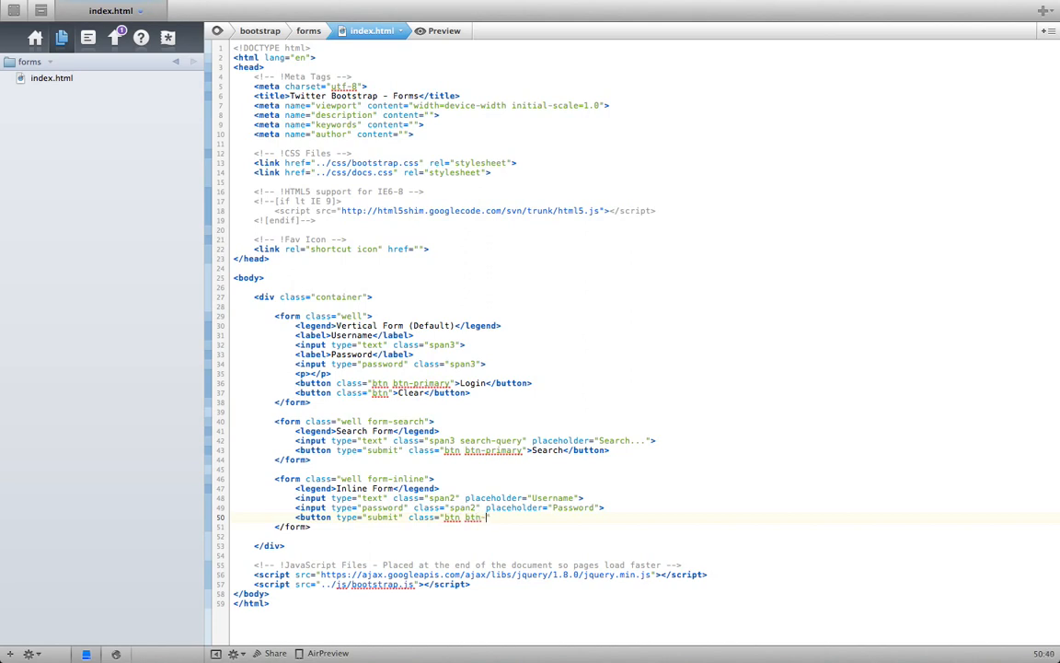
type("-primary\"")
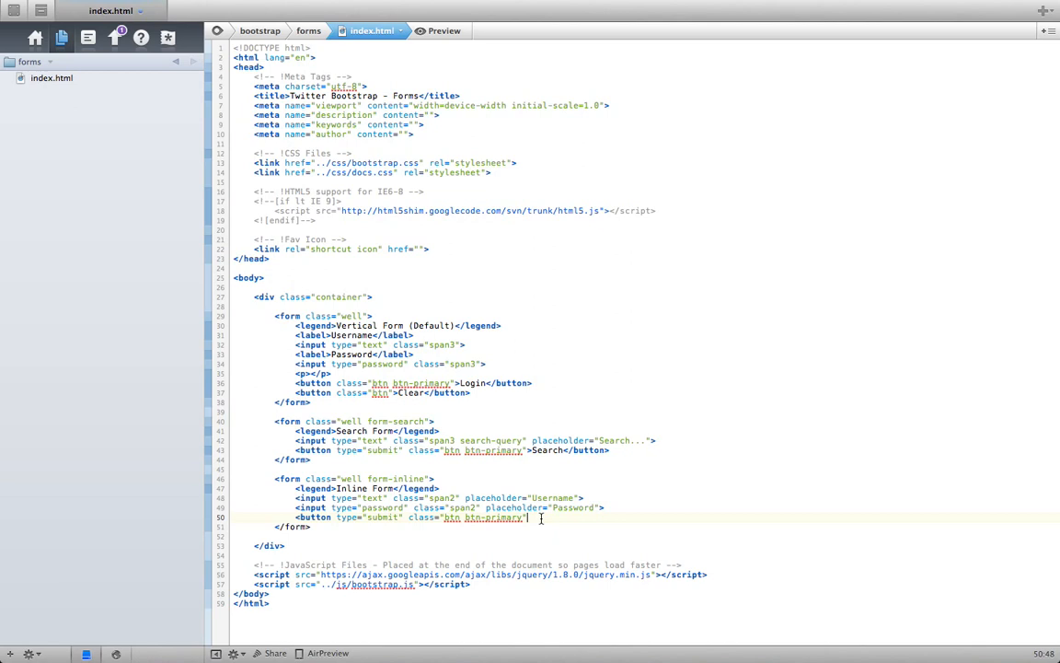
type("Sign in</button>")
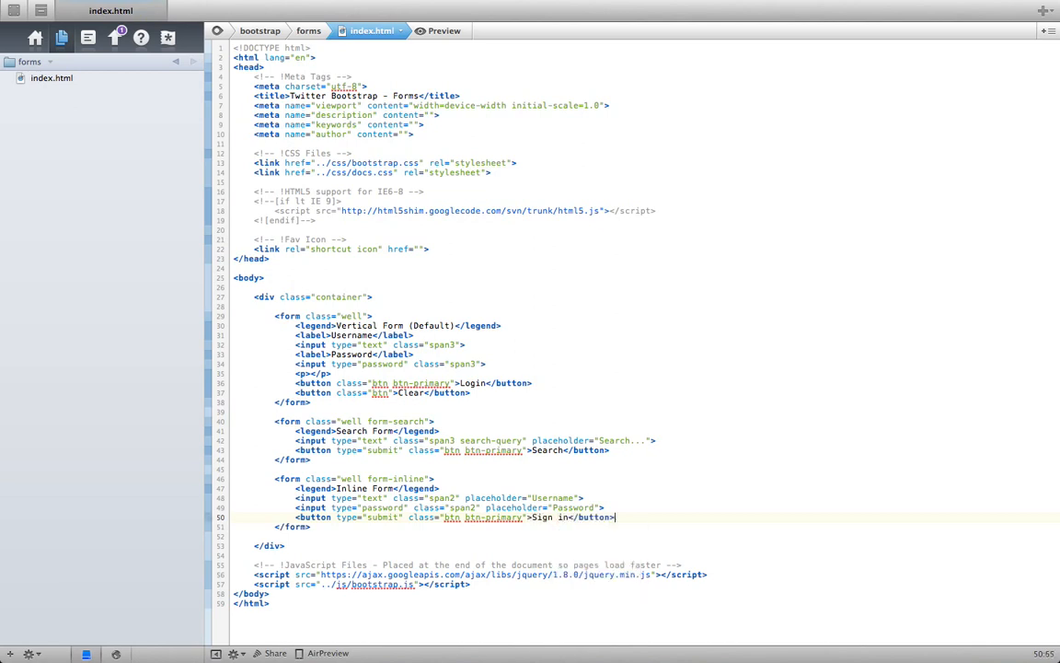
left_click(439, 30)
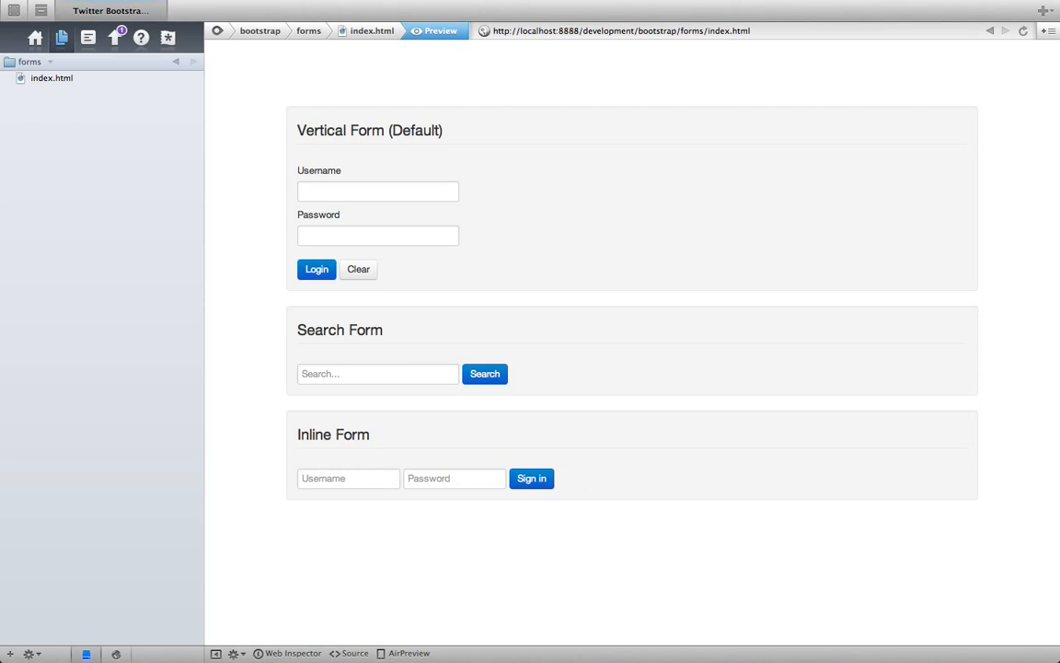
Click a form control in the rendered preview to try submitting.
left_click(454, 478)
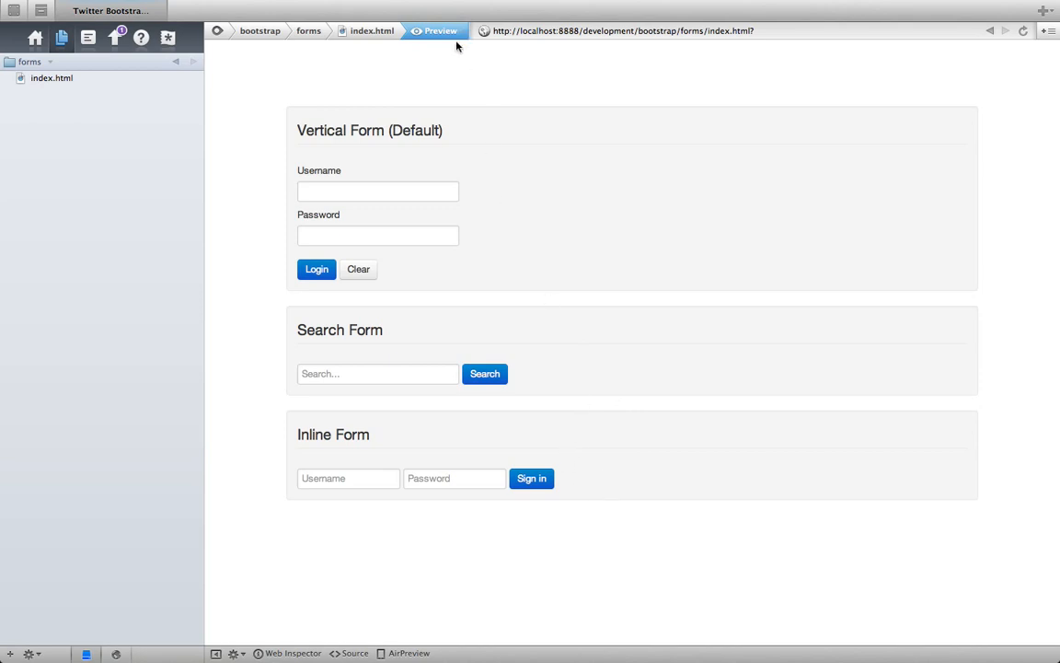
mouse_move(561, 72)
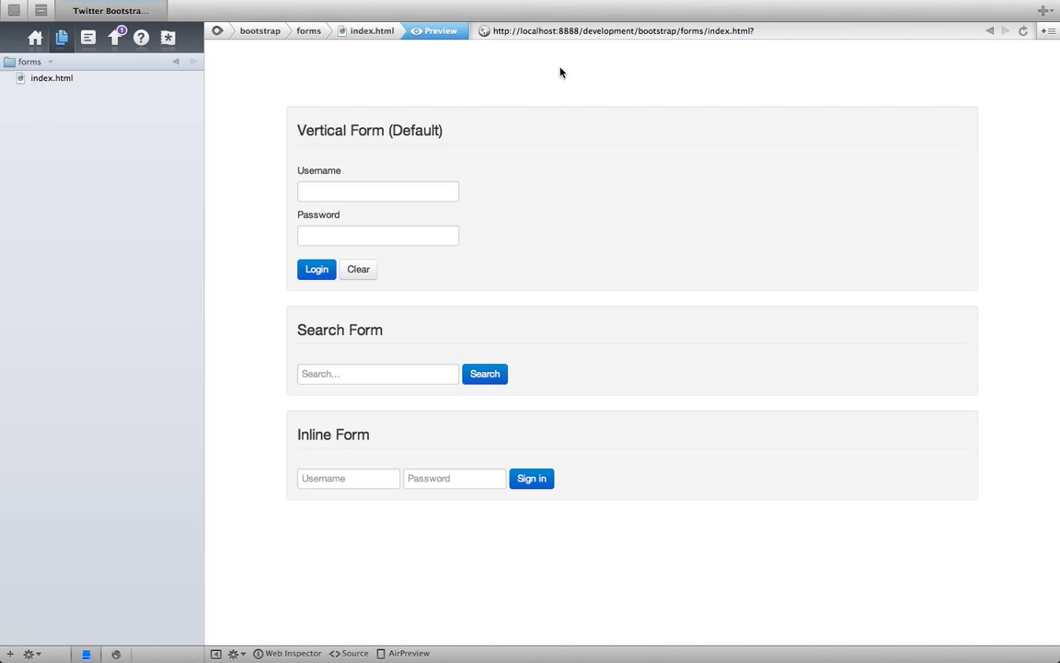
mouse_move(357, 39)
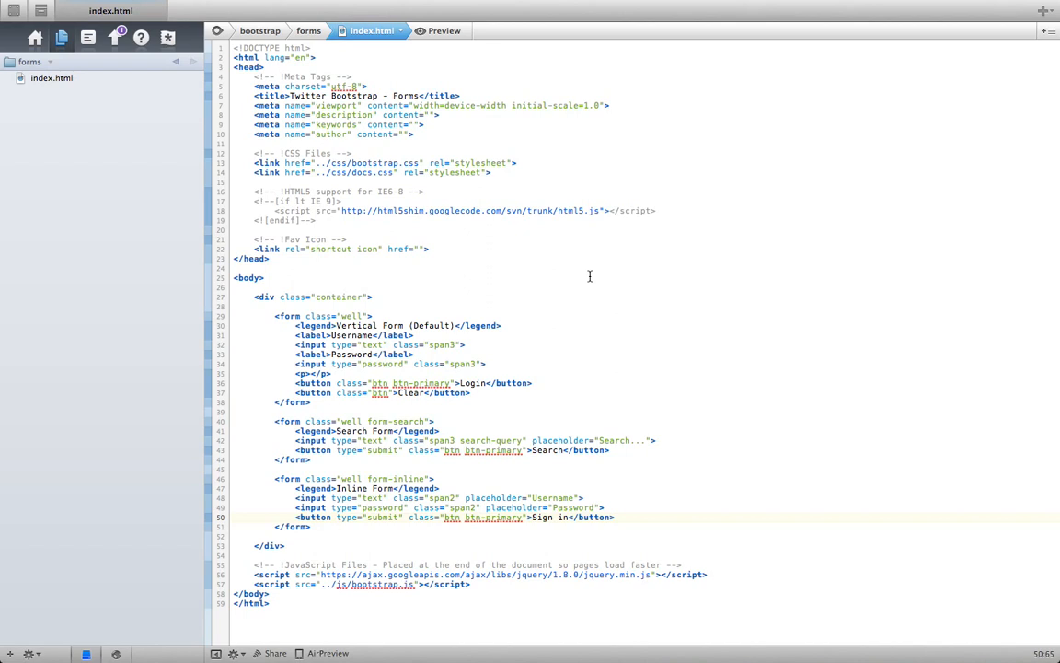
left_click(614, 516)
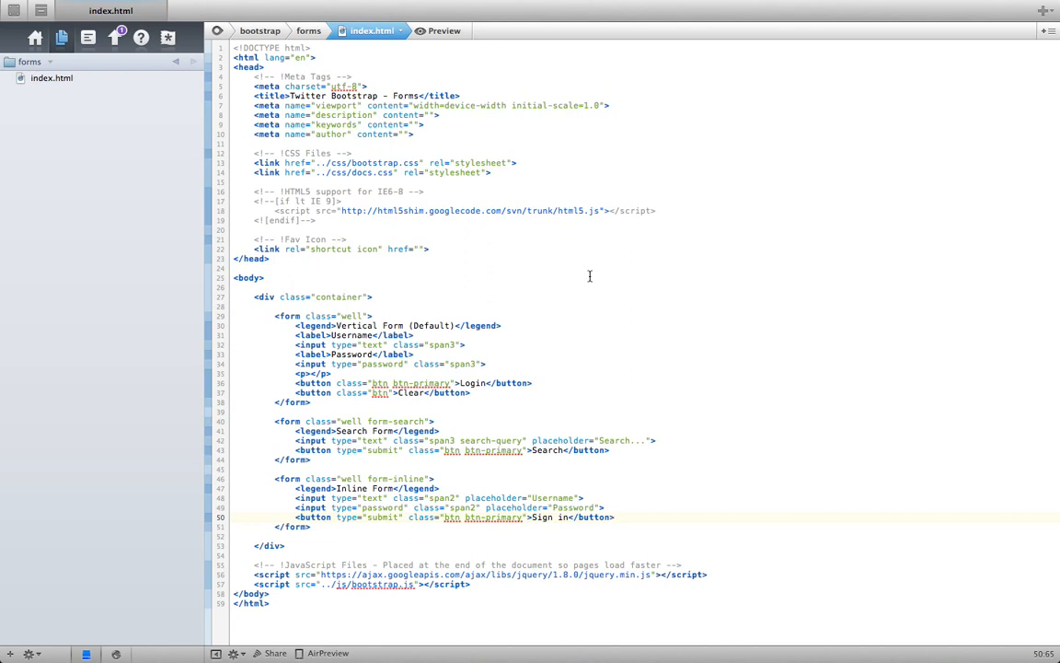
left_click(615, 516)
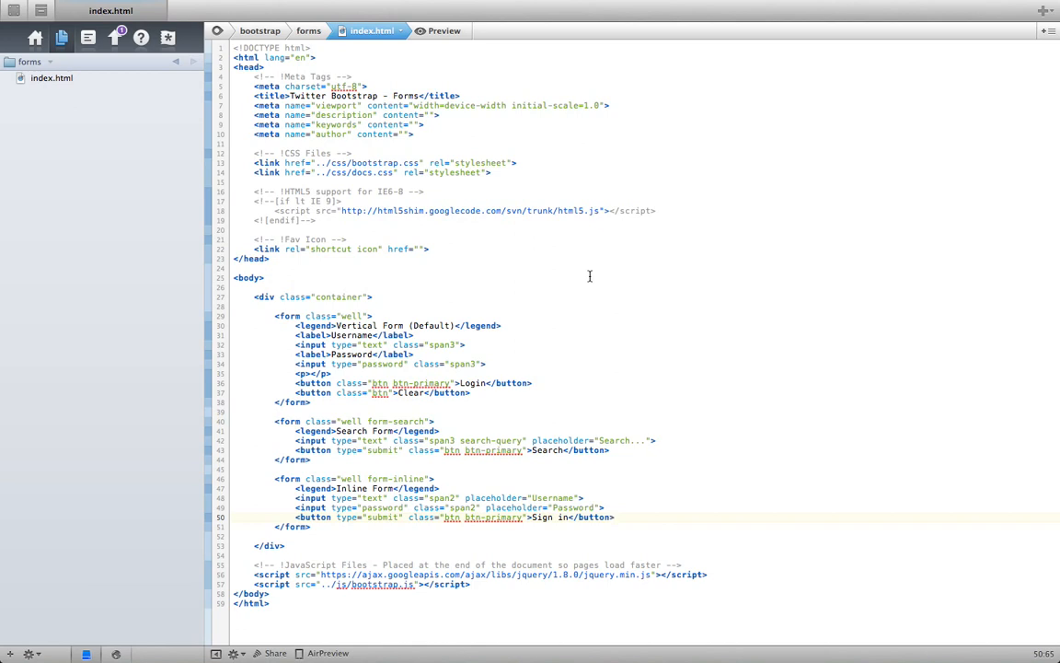
left_click(615, 516)
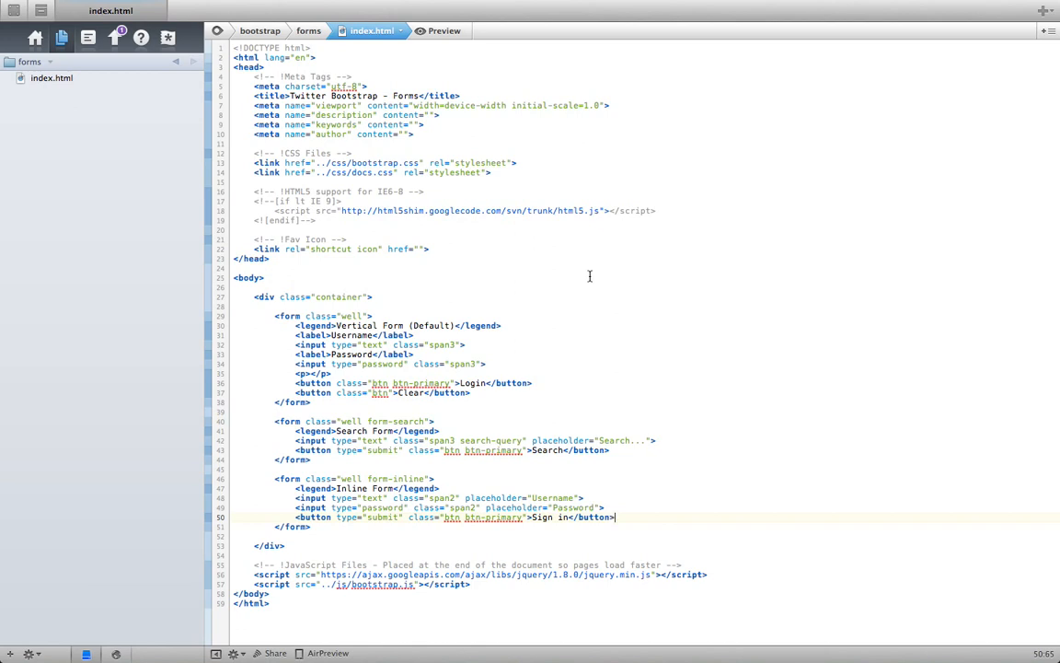